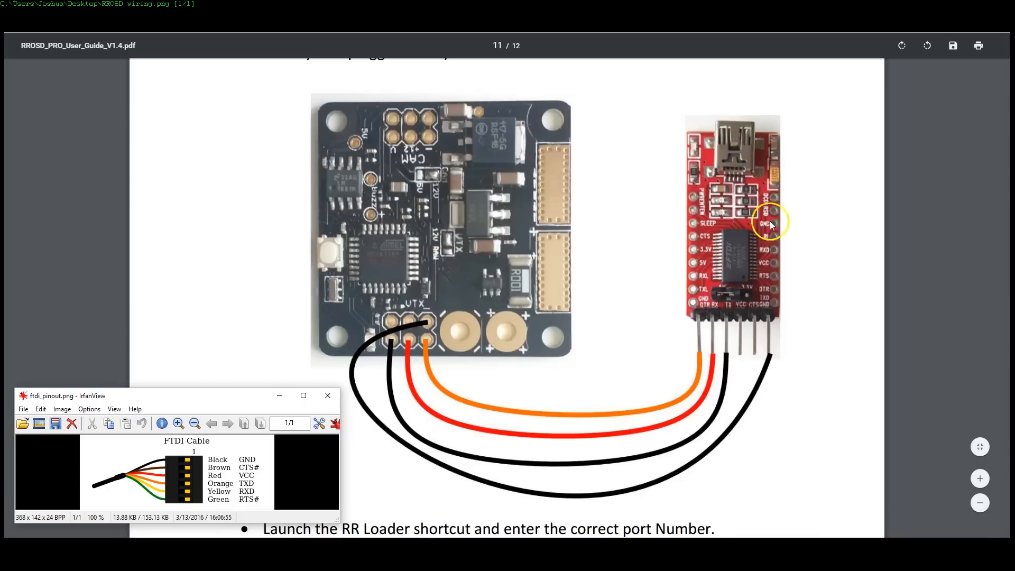
pyautogui.moveTo(703, 317)
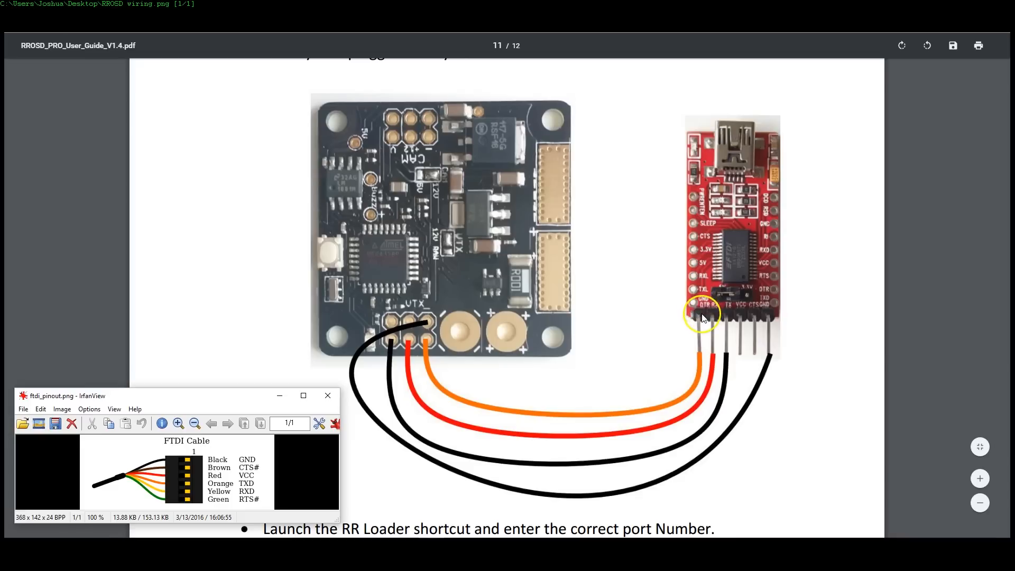
pyautogui.moveTo(370, 95)
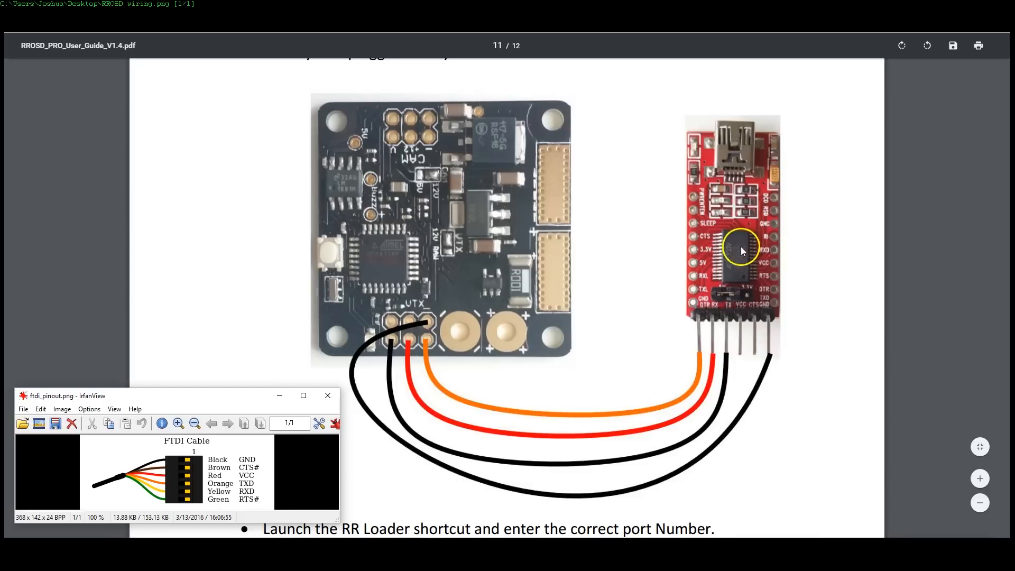
pyautogui.moveTo(515, 379)
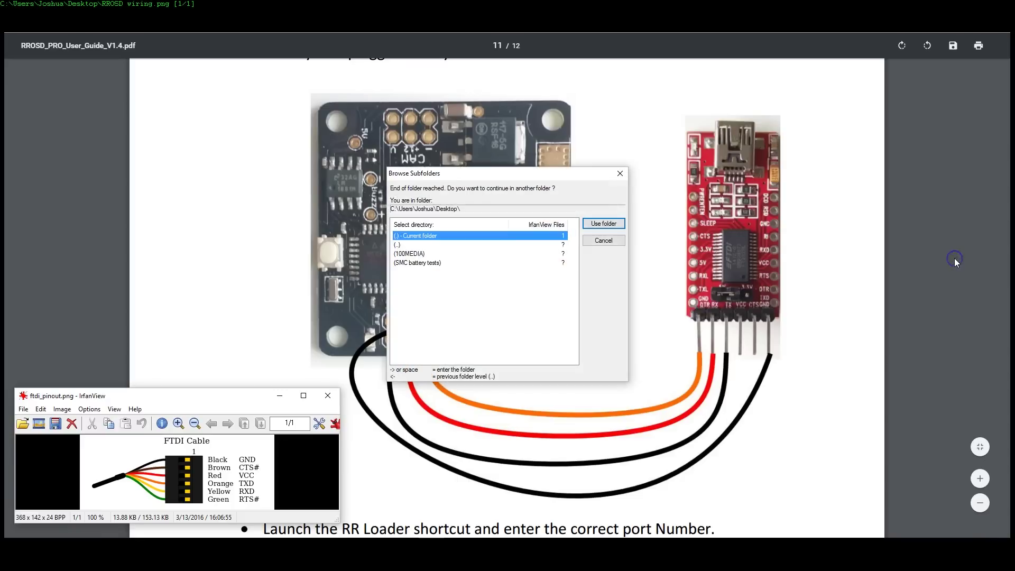
# Step: Dismiss the continue-in-another-folder prompt after the last cable-connection photo
pyautogui.click(602, 240)
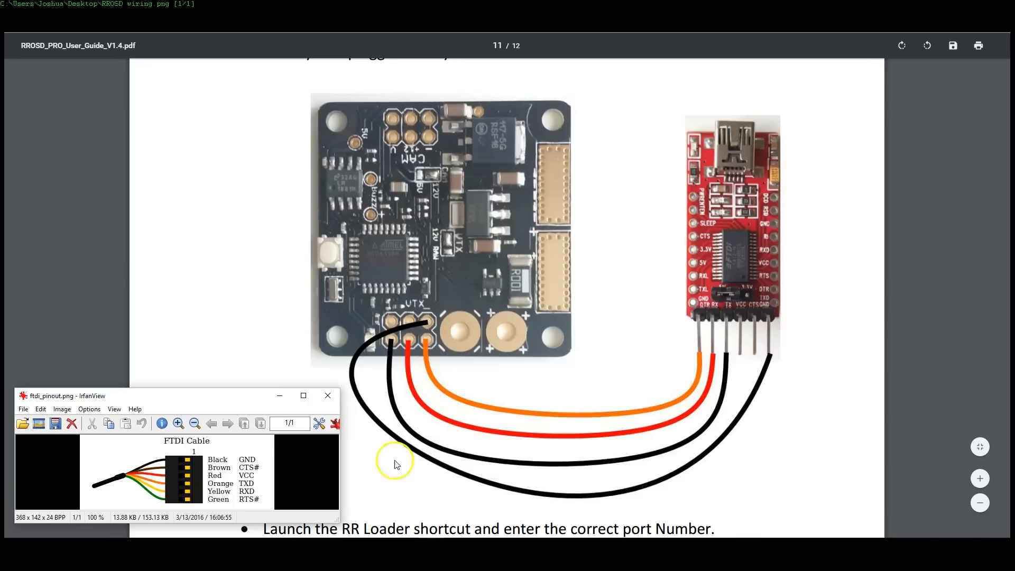
pyautogui.moveTo(714, 343)
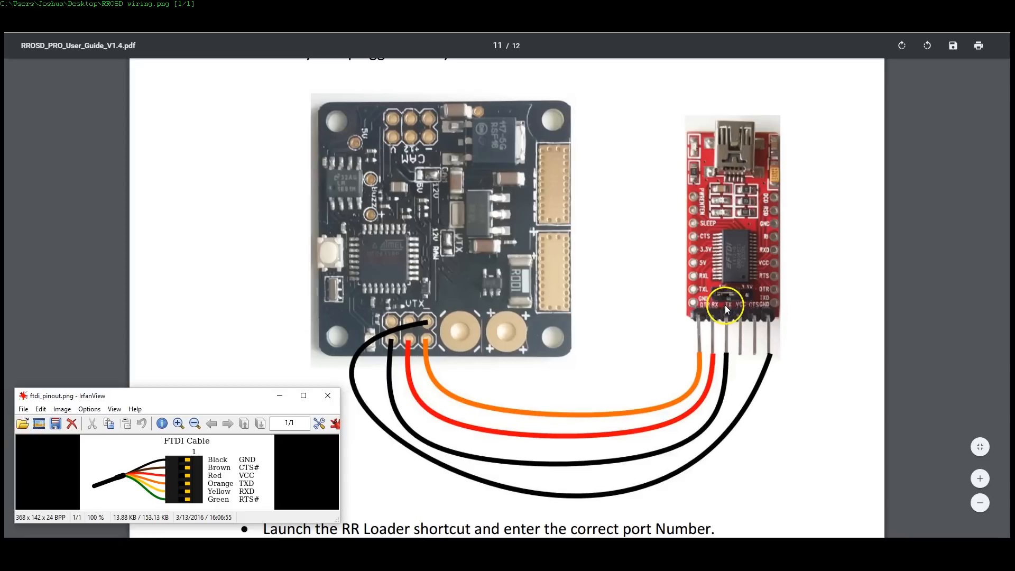
pyautogui.moveTo(711, 427)
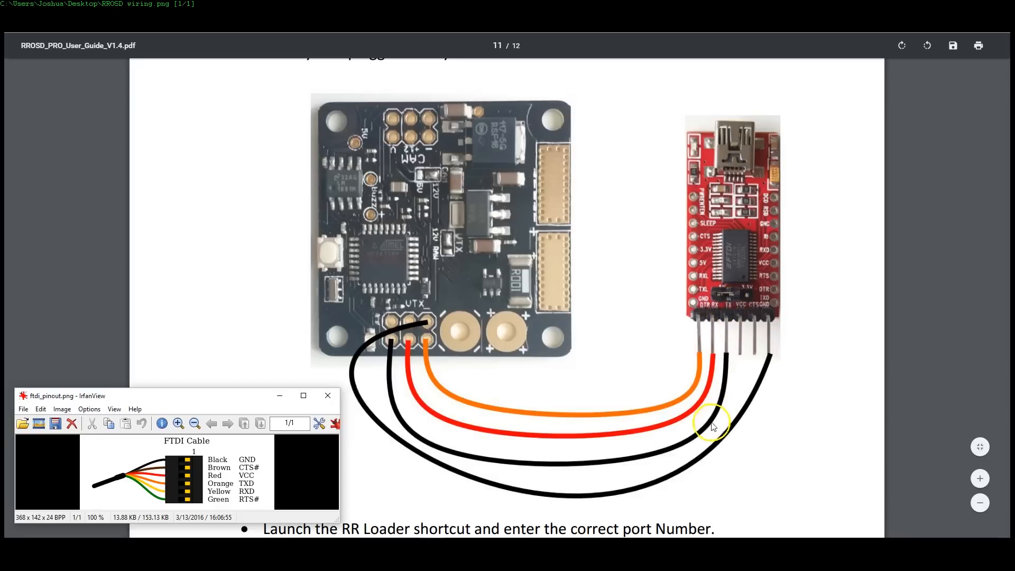
pyautogui.moveTo(400, 426)
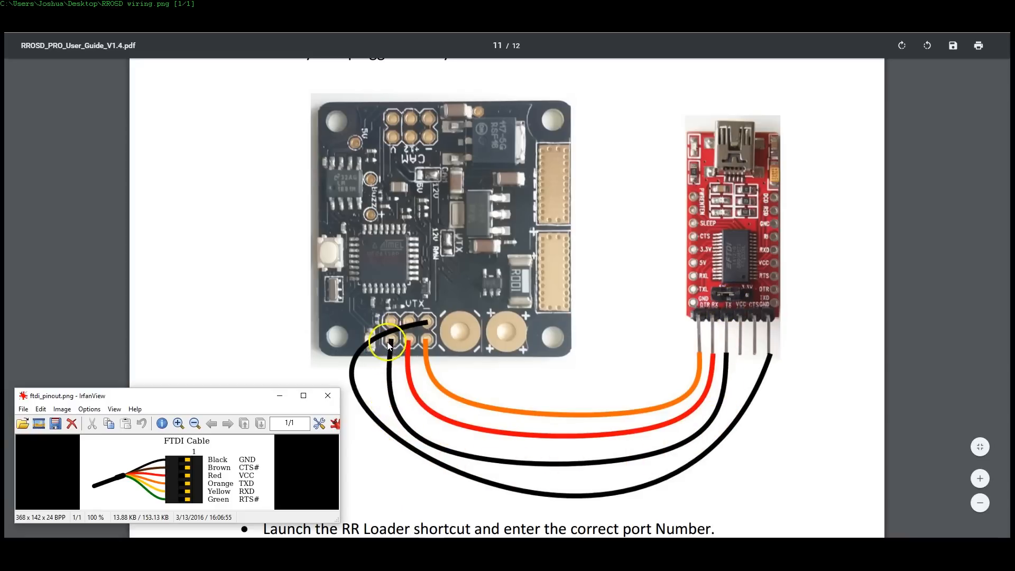
pyautogui.moveTo(391, 346)
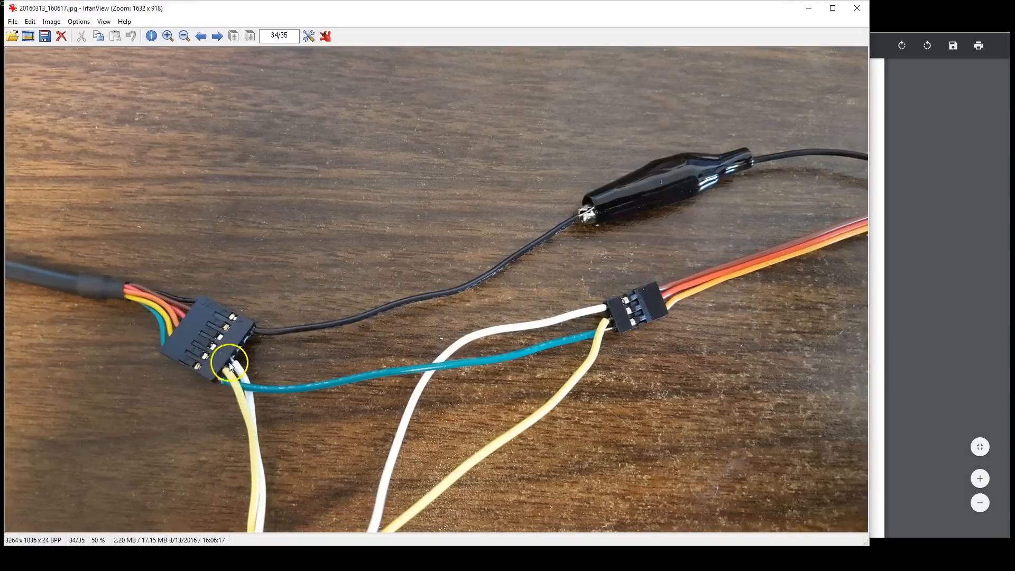
pyautogui.moveTo(257, 531)
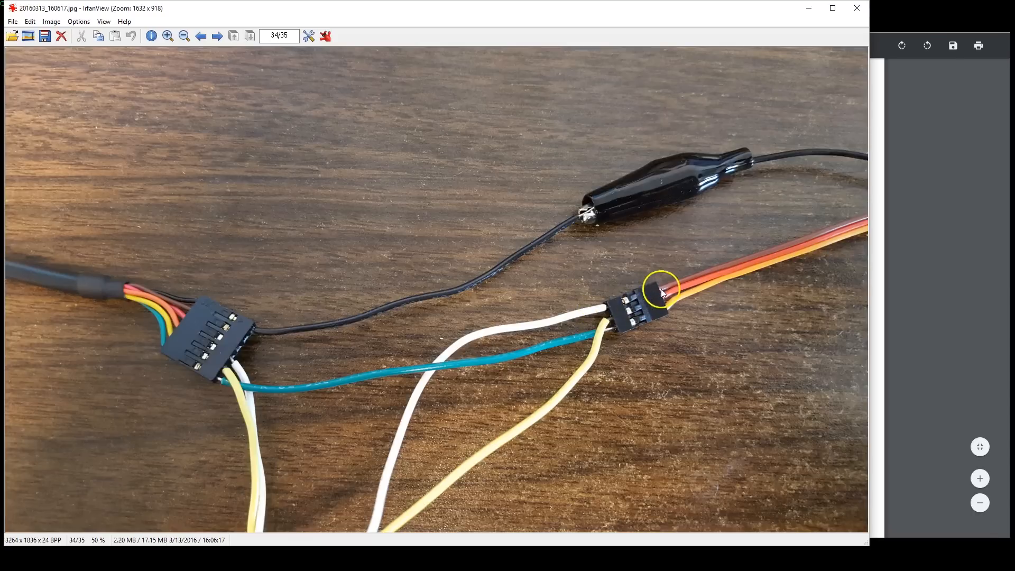
pyautogui.moveTo(651, 296)
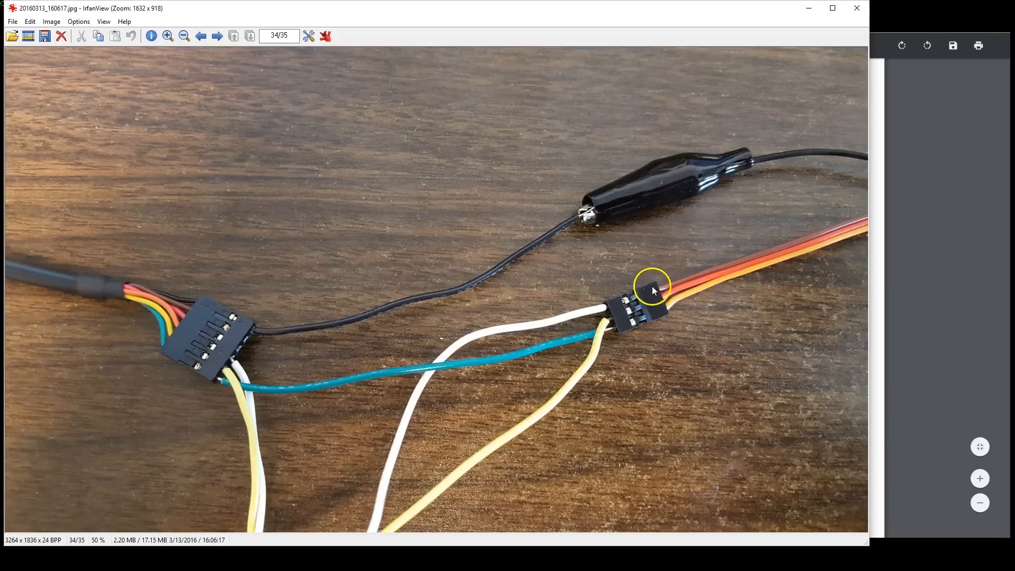
pyautogui.moveTo(657, 292)
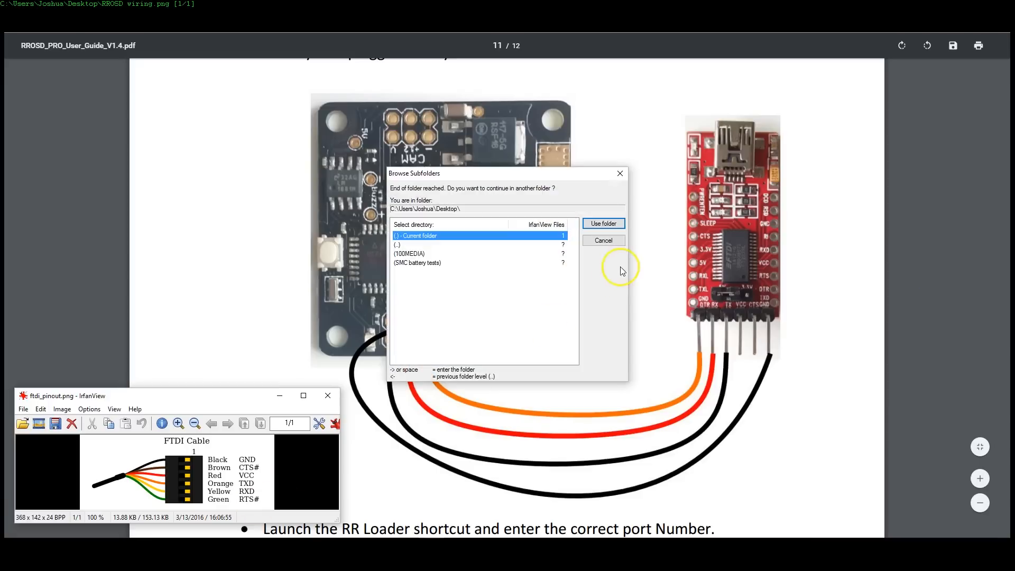
# Step: Cancel the Browse Subfolders prompt so the page 11 wiring diagram is fully visible
pyautogui.click(602, 240)
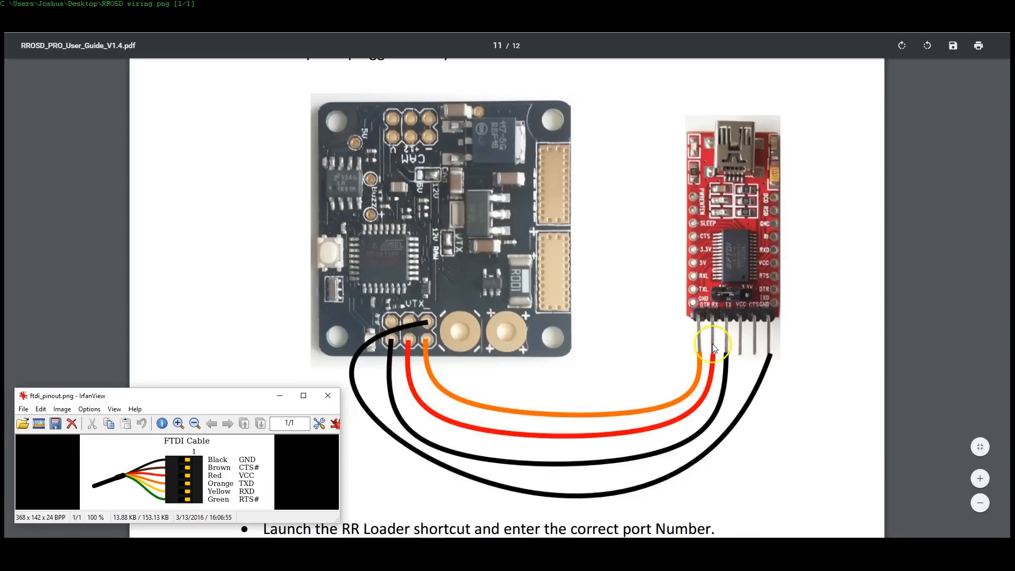
pyautogui.moveTo(509, 436)
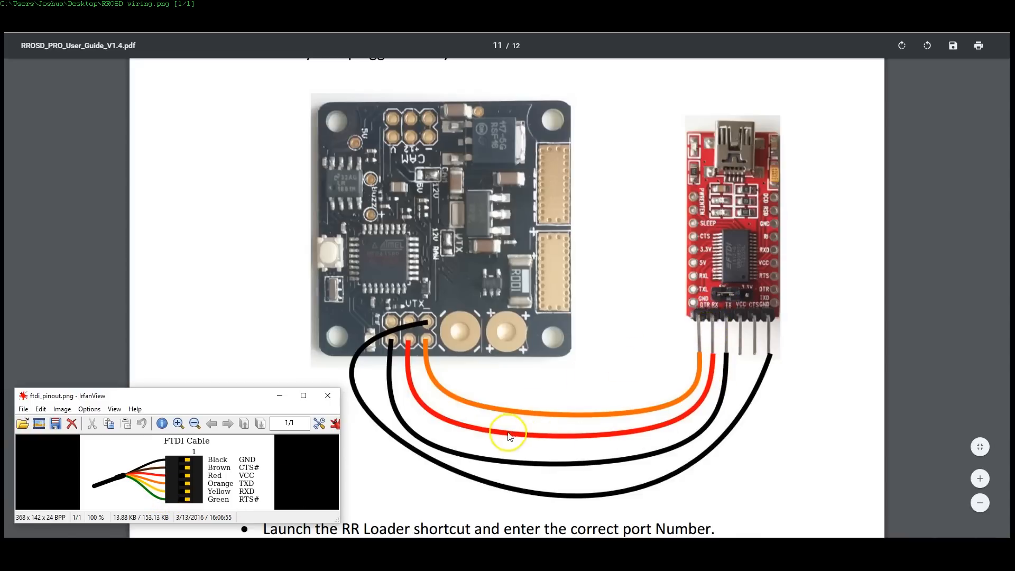
pyautogui.moveTo(243, 500)
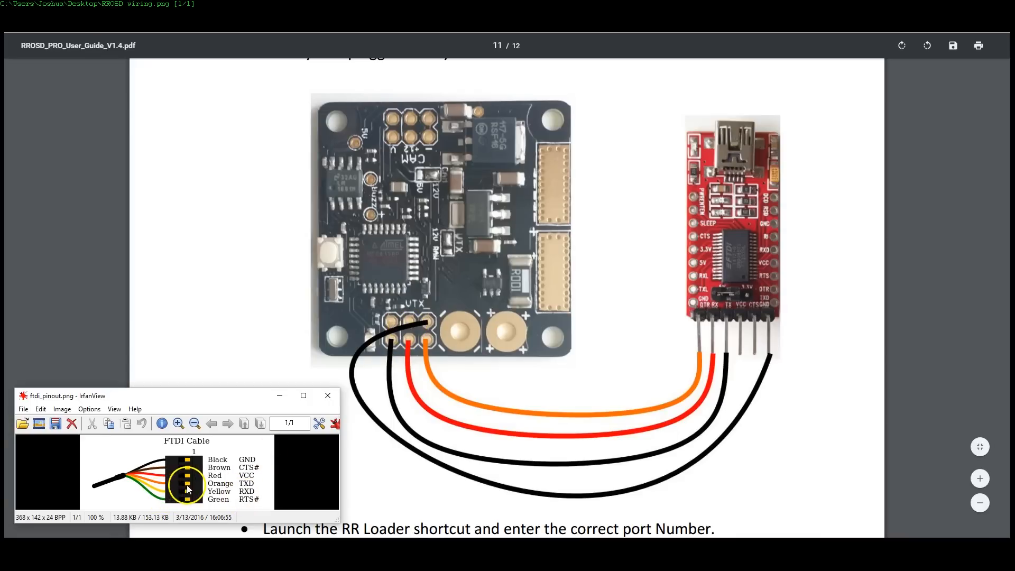
pyautogui.moveTo(705, 296)
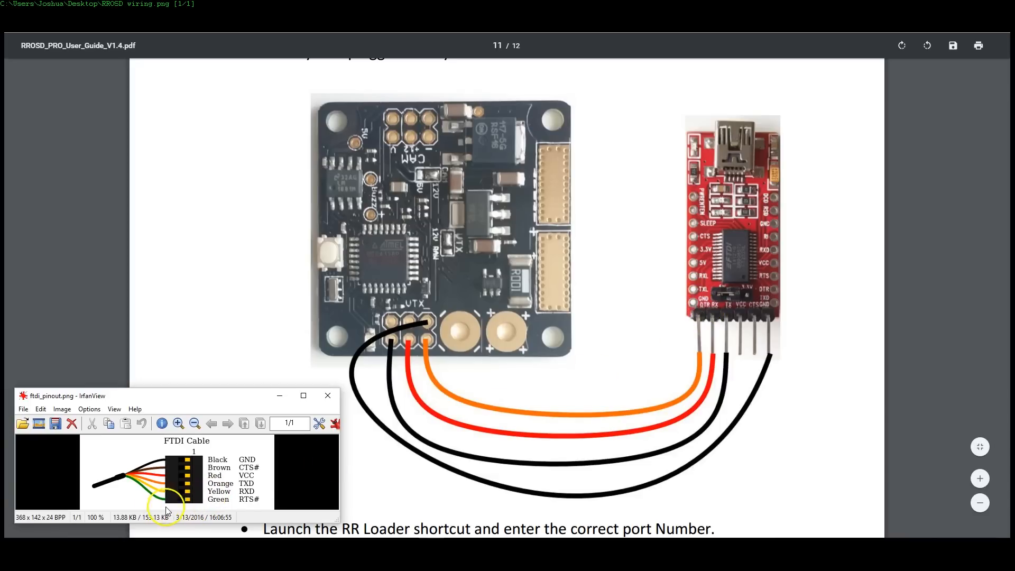
pyautogui.moveTo(251, 508)
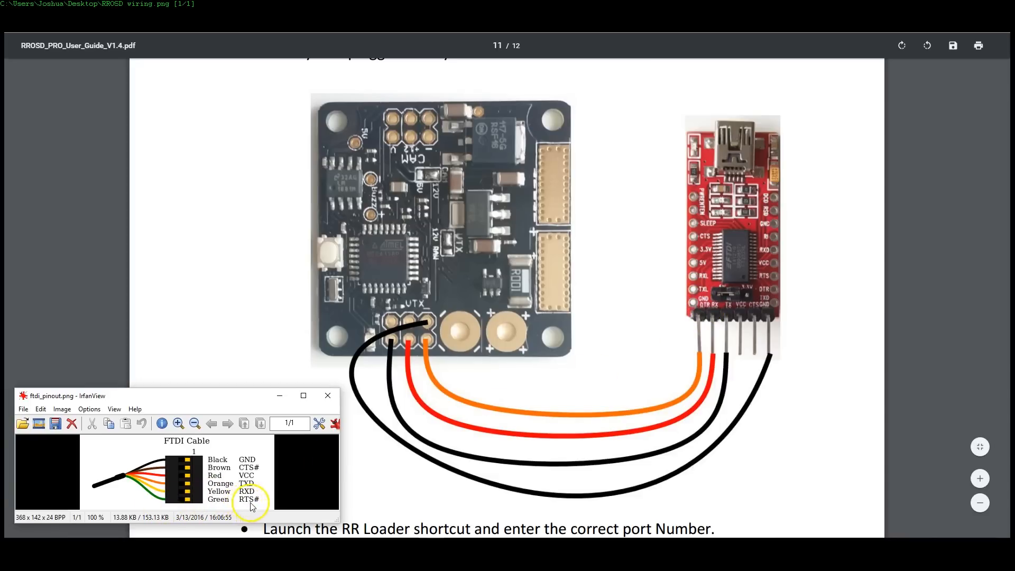
pyautogui.moveTo(381, 477)
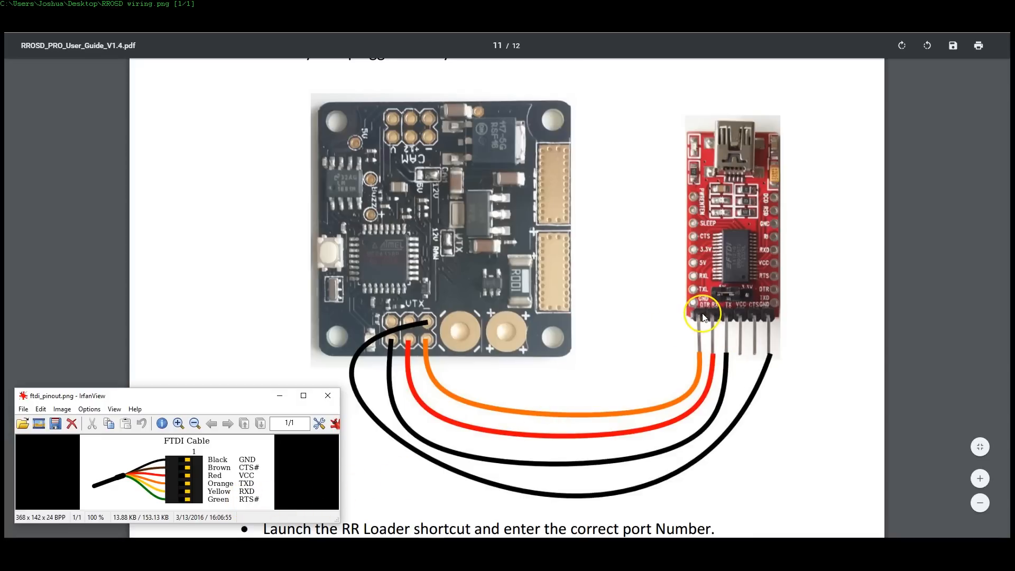
pyautogui.moveTo(250, 511)
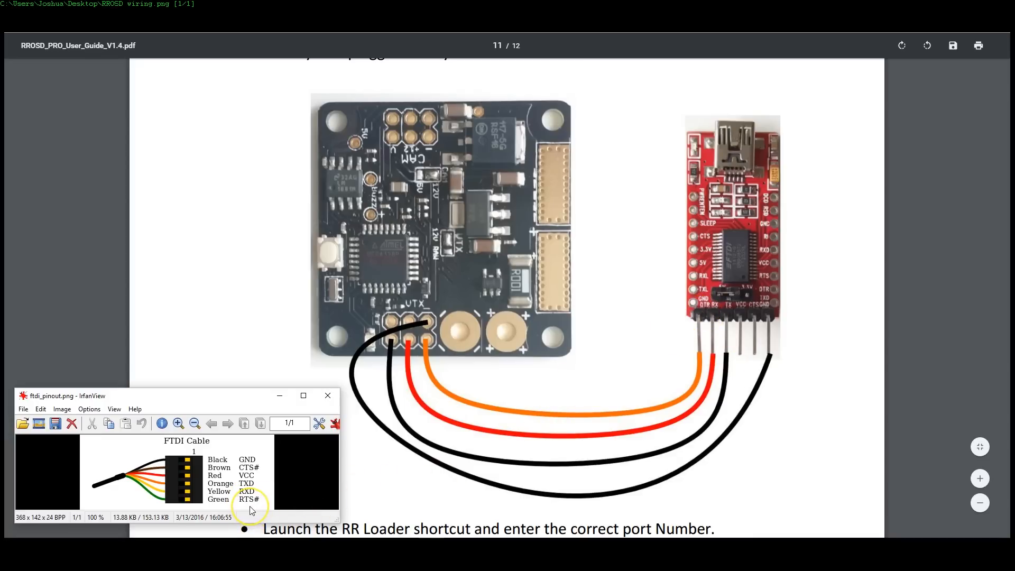
pyautogui.moveTo(833, 330)
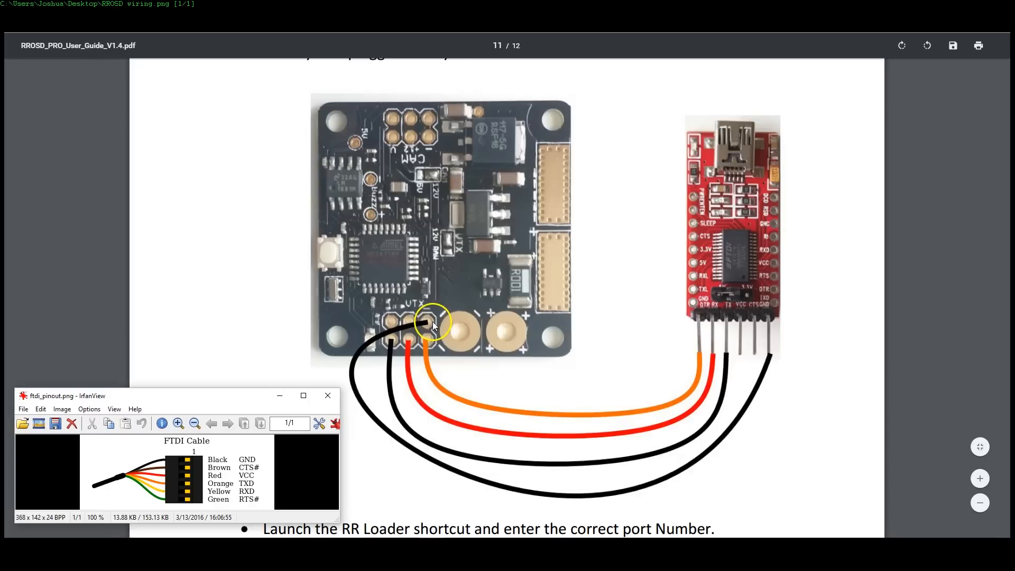
pyautogui.moveTo(429, 319)
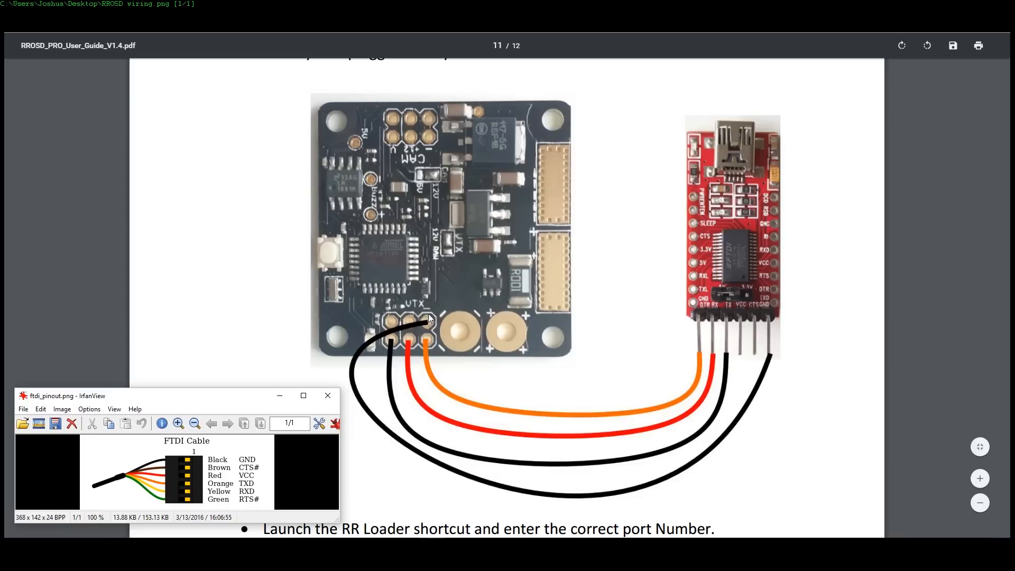
pyautogui.moveTo(428, 324)
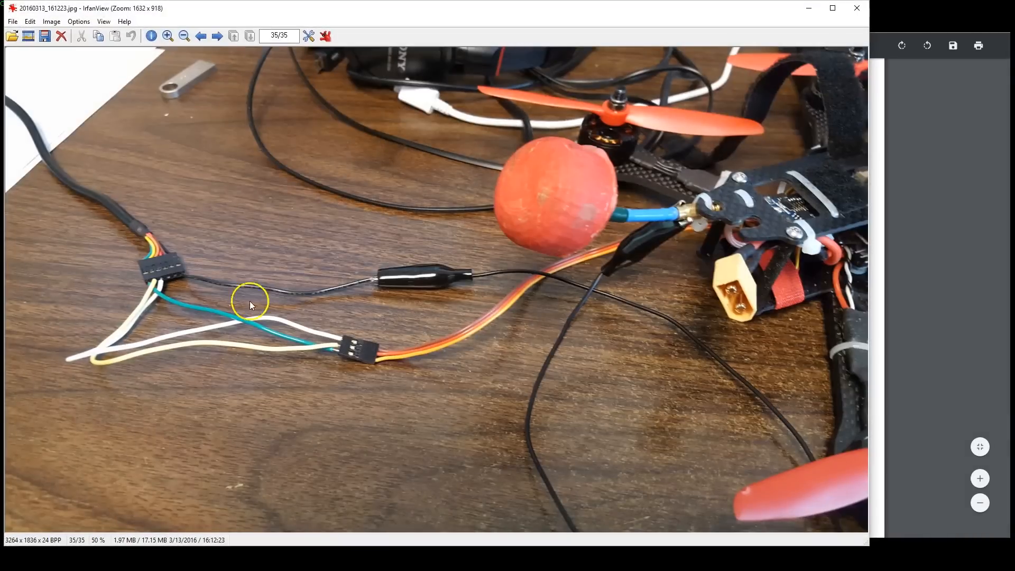
pyautogui.moveTo(179, 257)
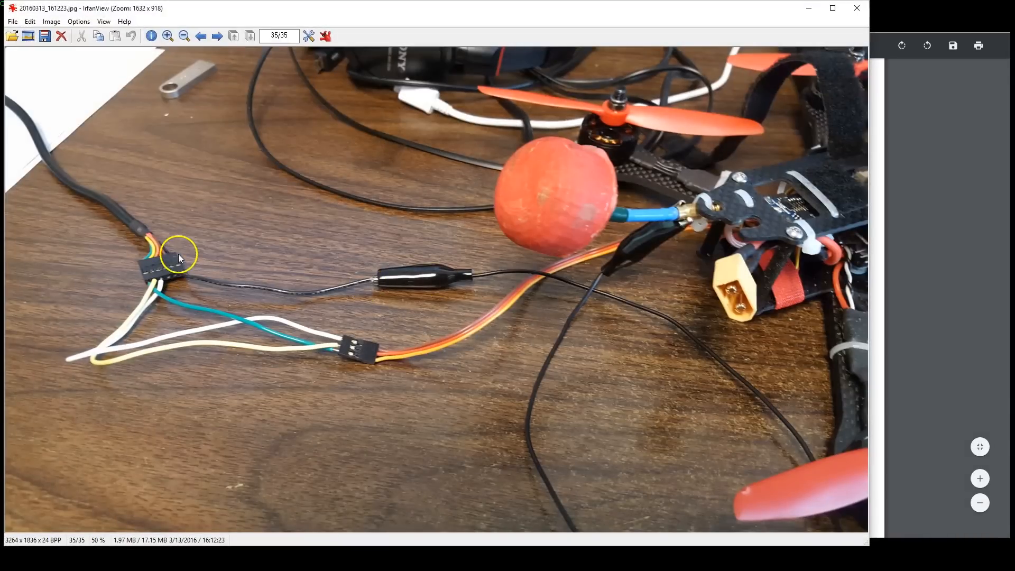
pyautogui.moveTo(378, 282)
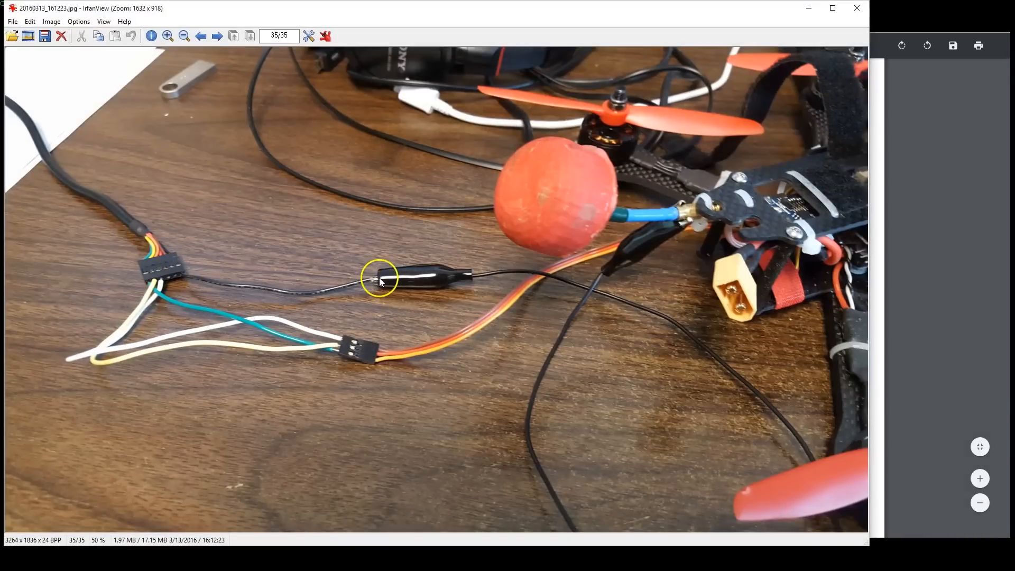
pyautogui.moveTo(685, 212)
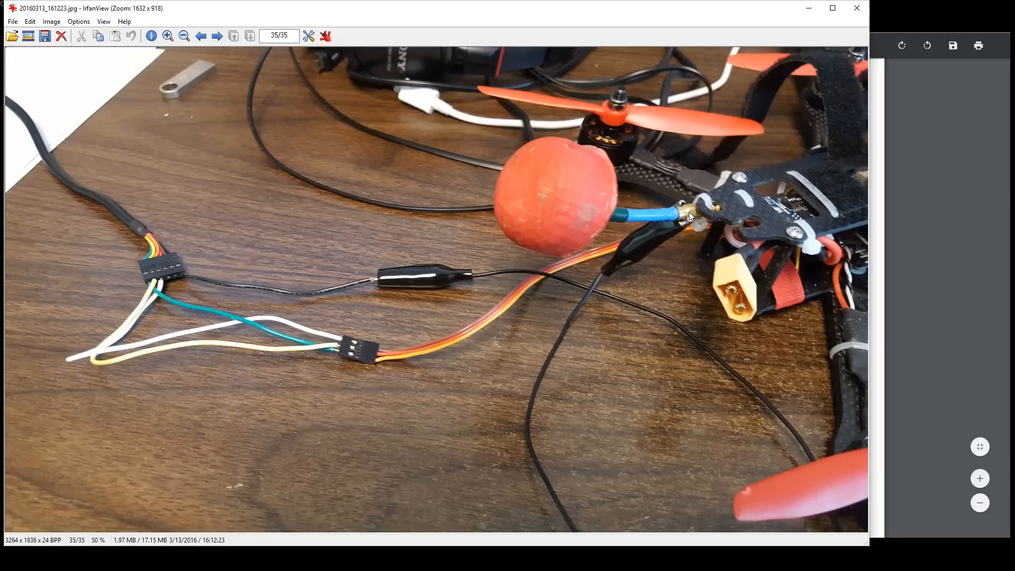
# Step: Close the IrfanView window showing the adapter-to-drone wiring photo
pyautogui.click(688, 219)
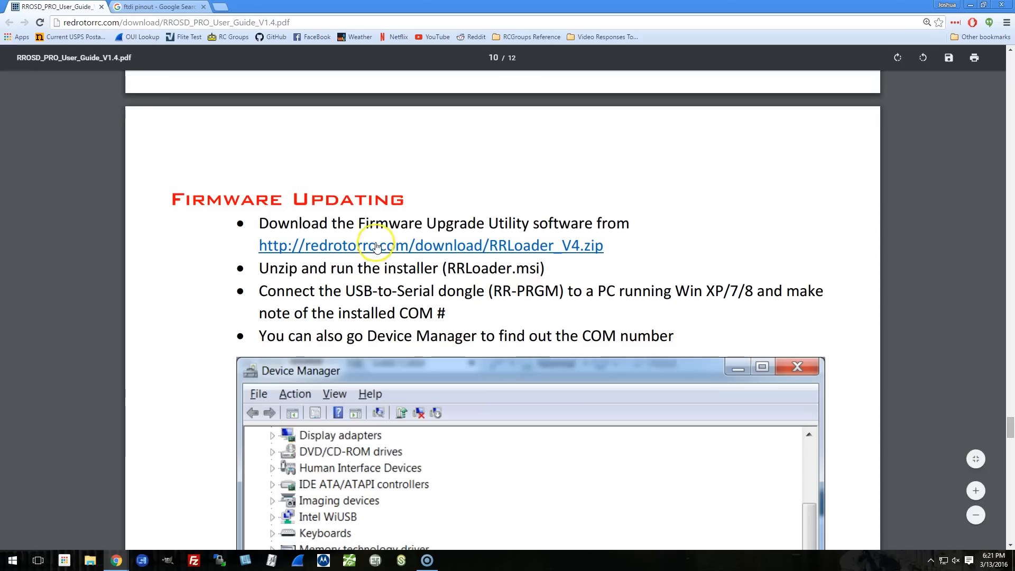
# Step: Download RRLoader_V4.zip from the guide's link and open the finished download
pyautogui.click(377, 245)
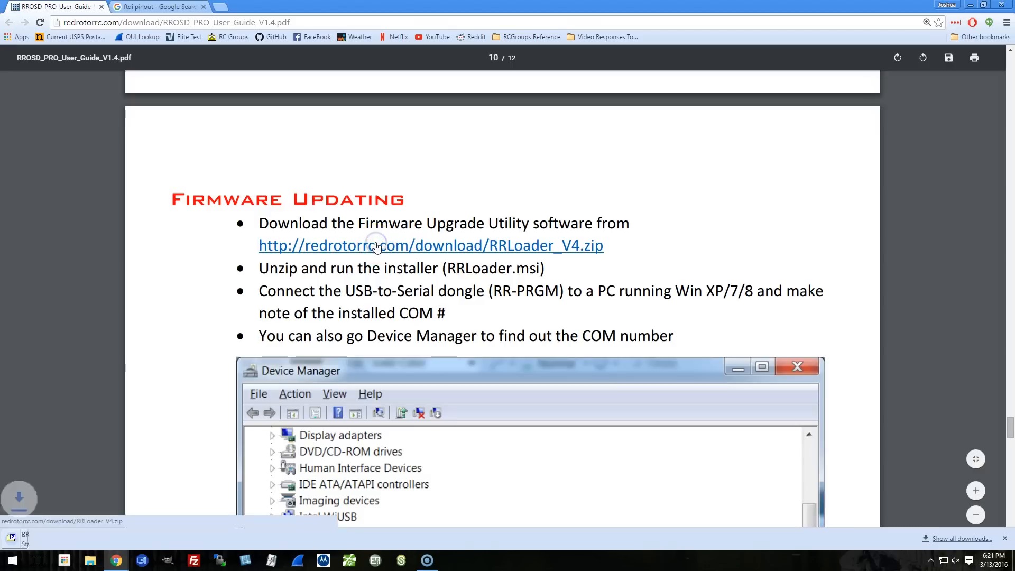
pyautogui.click(376, 245)
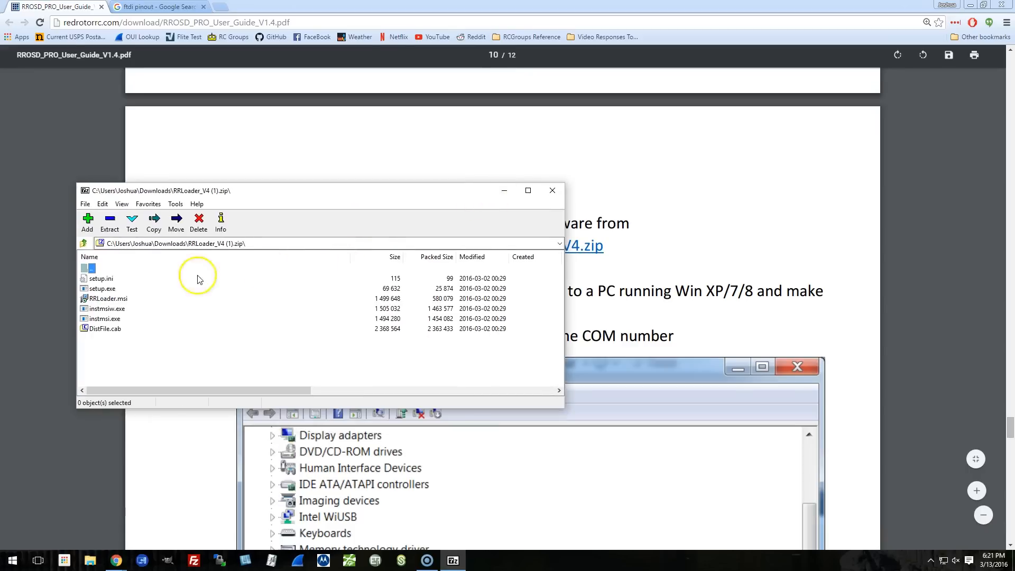
# Step: Extract all six RRLoader_V4 files from the archive onto the Desktop
pyautogui.click(154, 222)
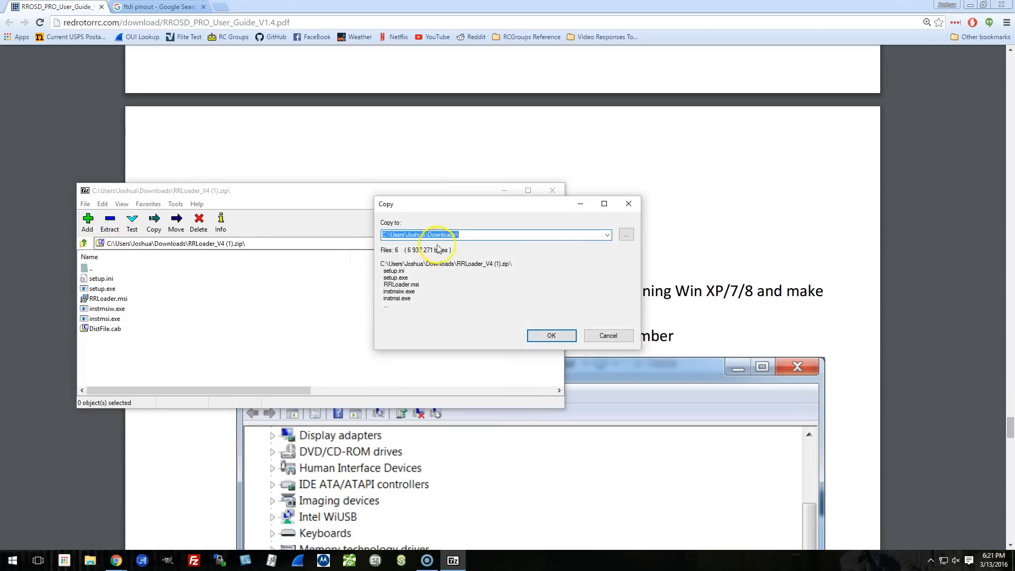
pyautogui.click(626, 234)
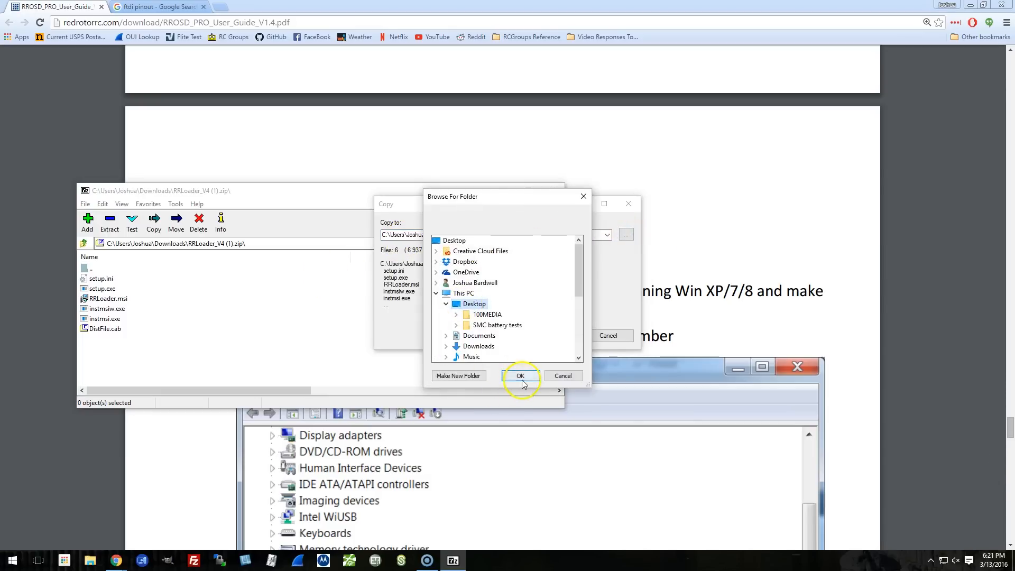
pyautogui.click(520, 375)
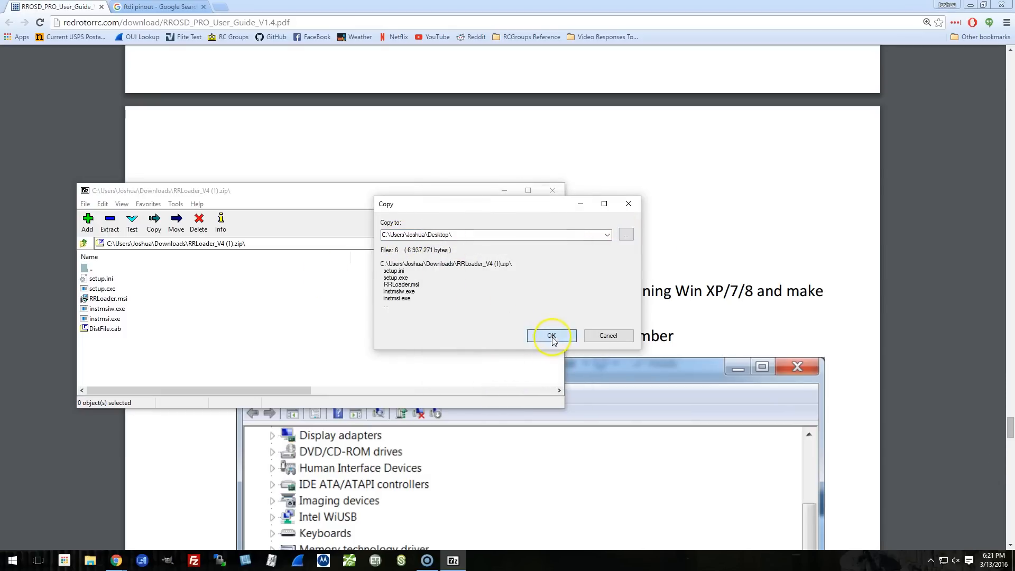
pyautogui.click(550, 336)
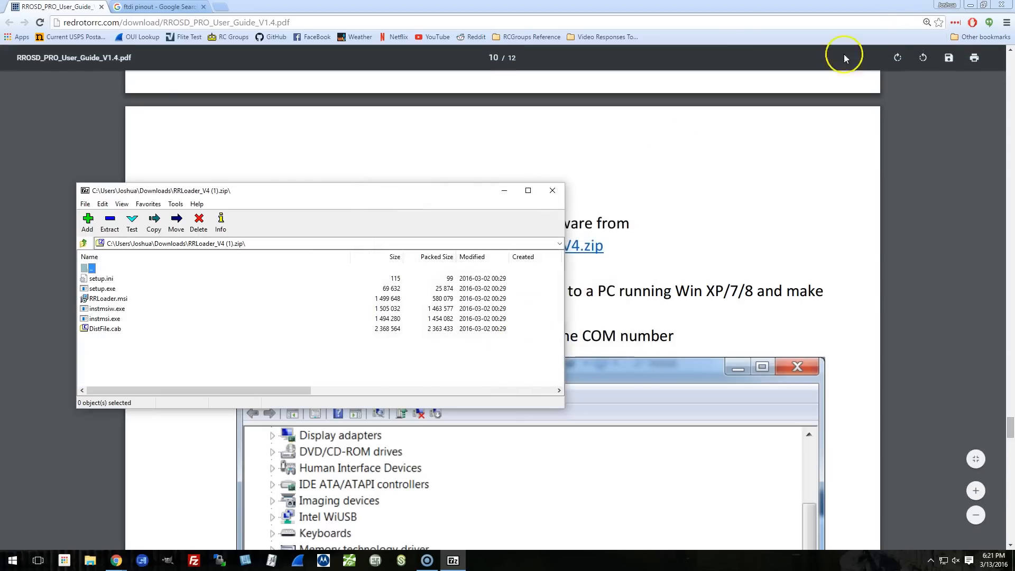
pyautogui.click(552, 190)
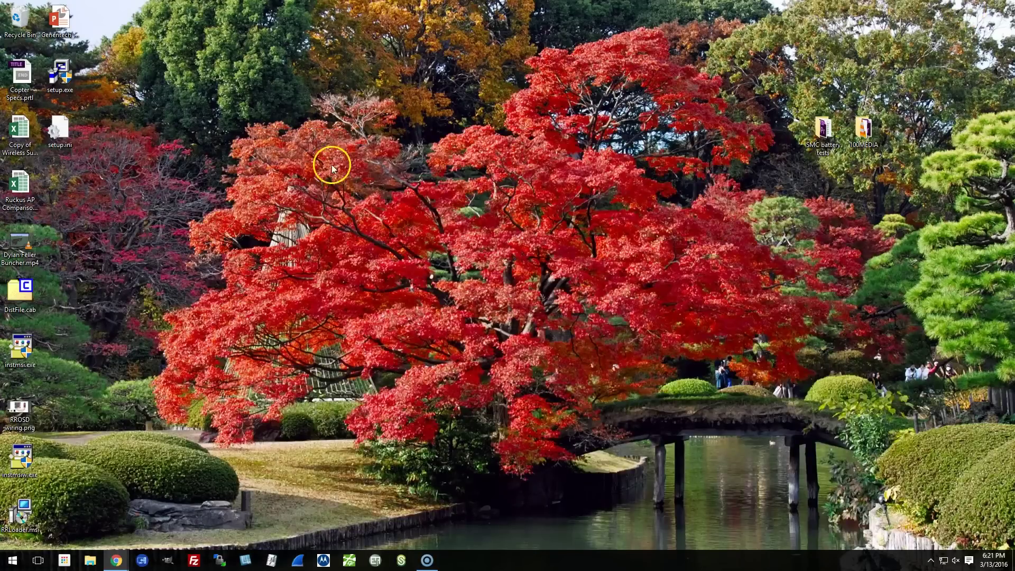
pyautogui.moveTo(72, 105)
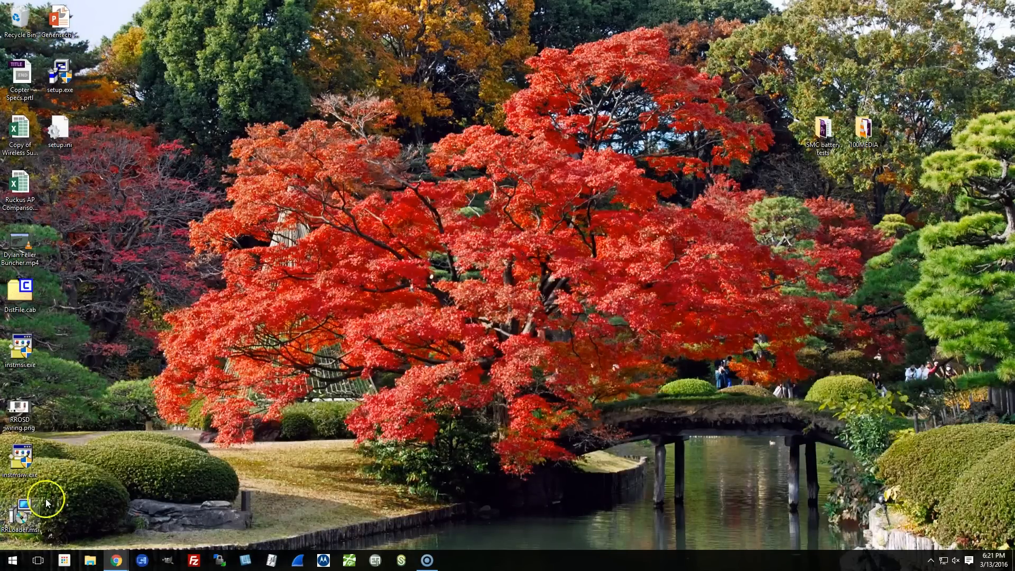
# Step: Run RRLoader.msi and step through Setup, keeping the default RR_Loader_V4 folder
pyautogui.doubleClick(20, 507)
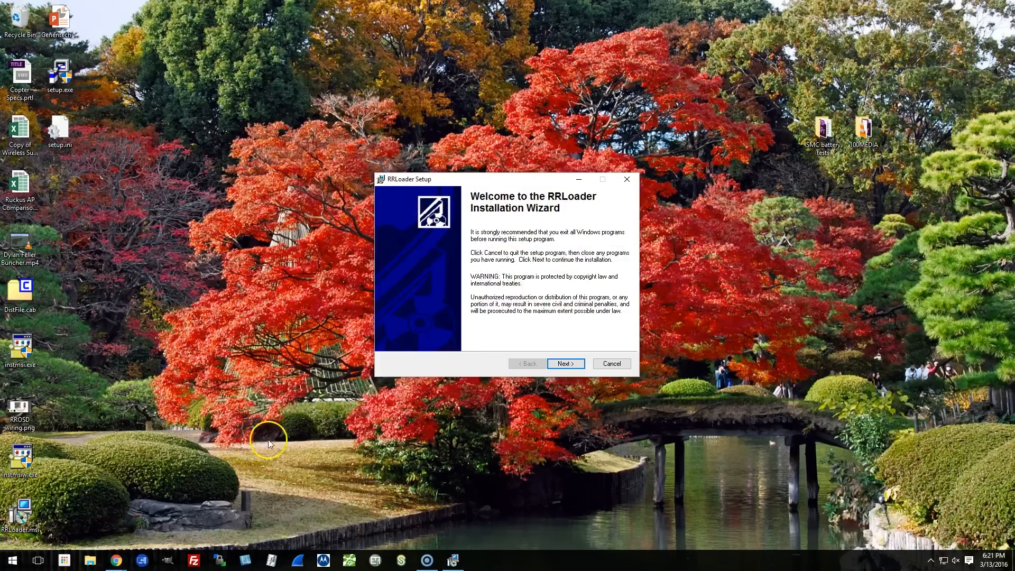
pyautogui.click(564, 363)
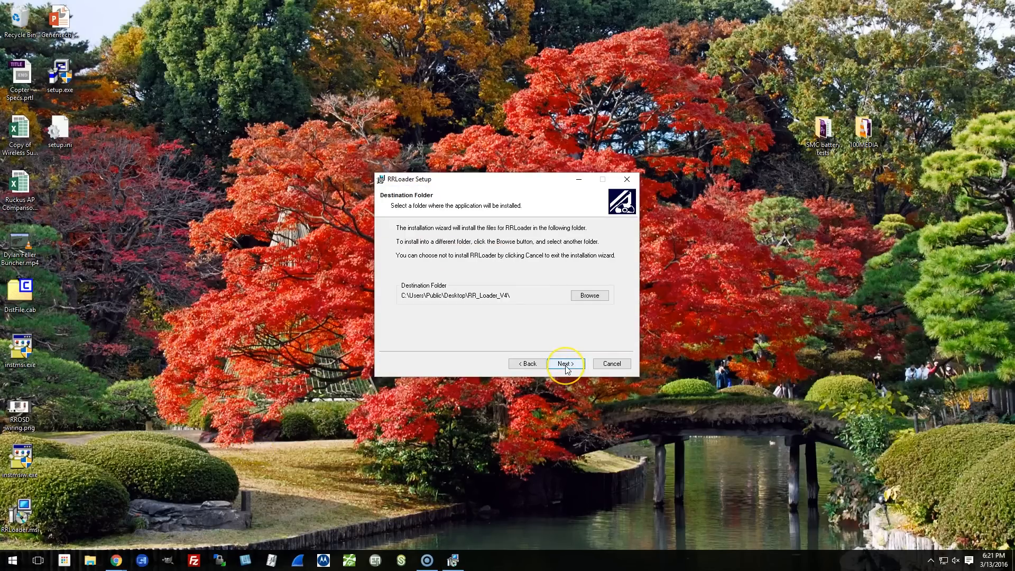
pyautogui.click(564, 363)
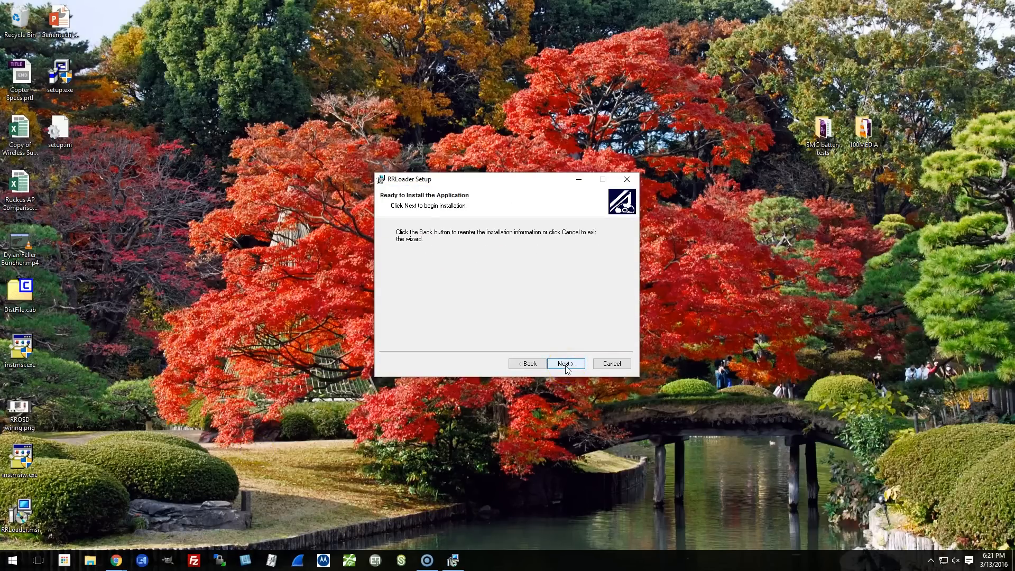
pyautogui.click(566, 364)
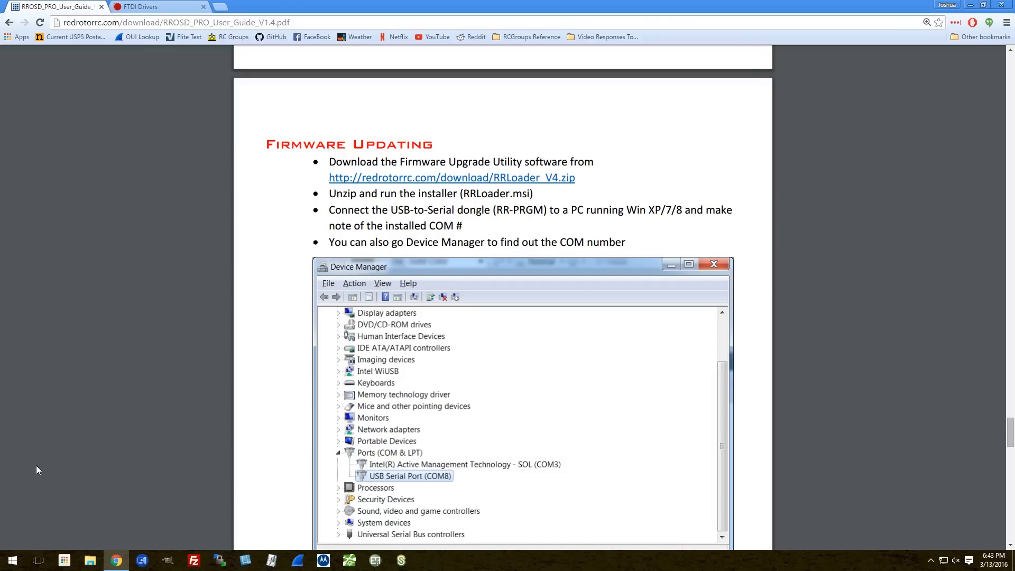
pyautogui.moveTo(123, 394)
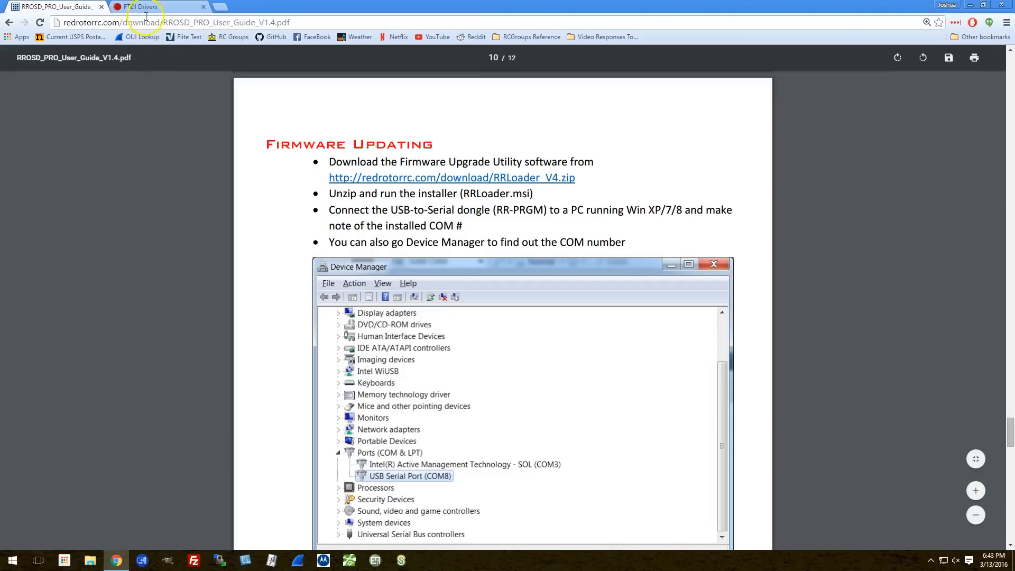
pyautogui.click(142, 7)
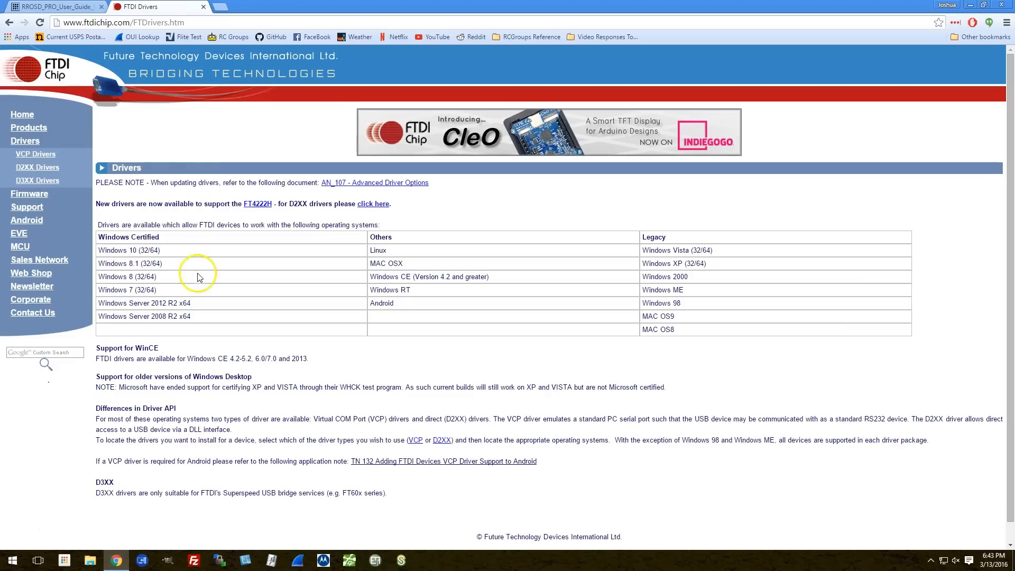
pyautogui.moveTo(79, 150)
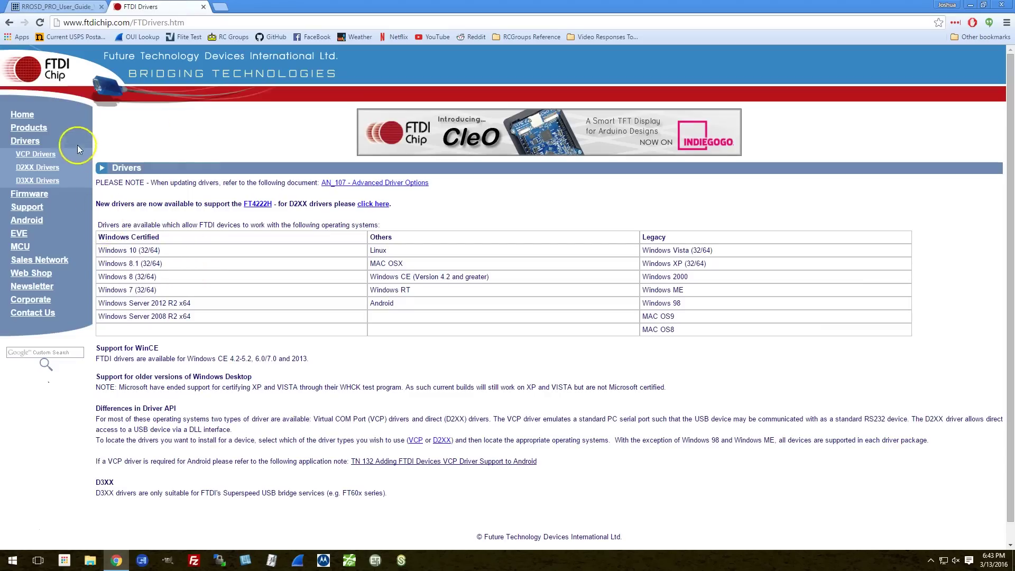
pyautogui.moveTo(413, 233)
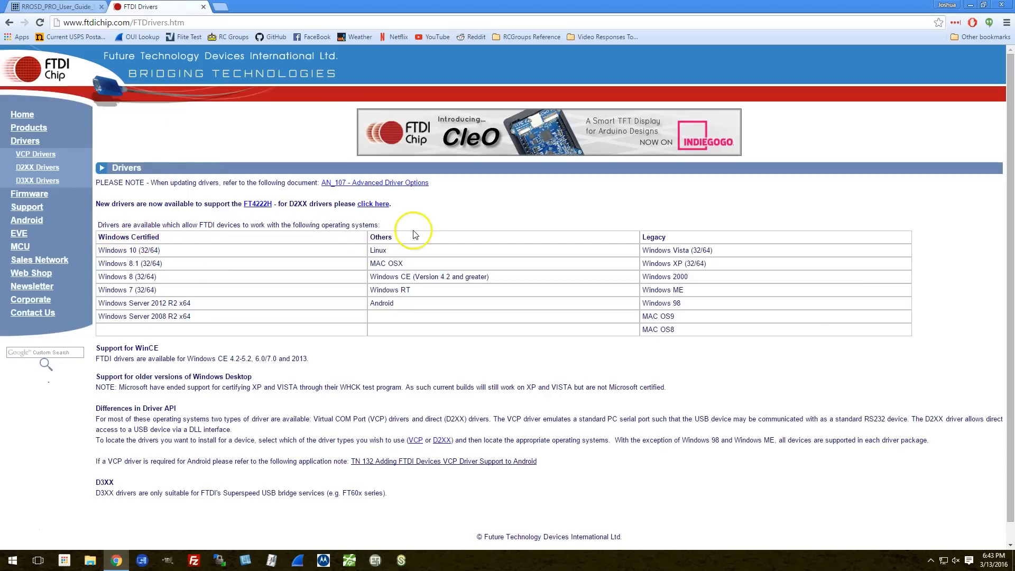
pyautogui.moveTo(292, 225)
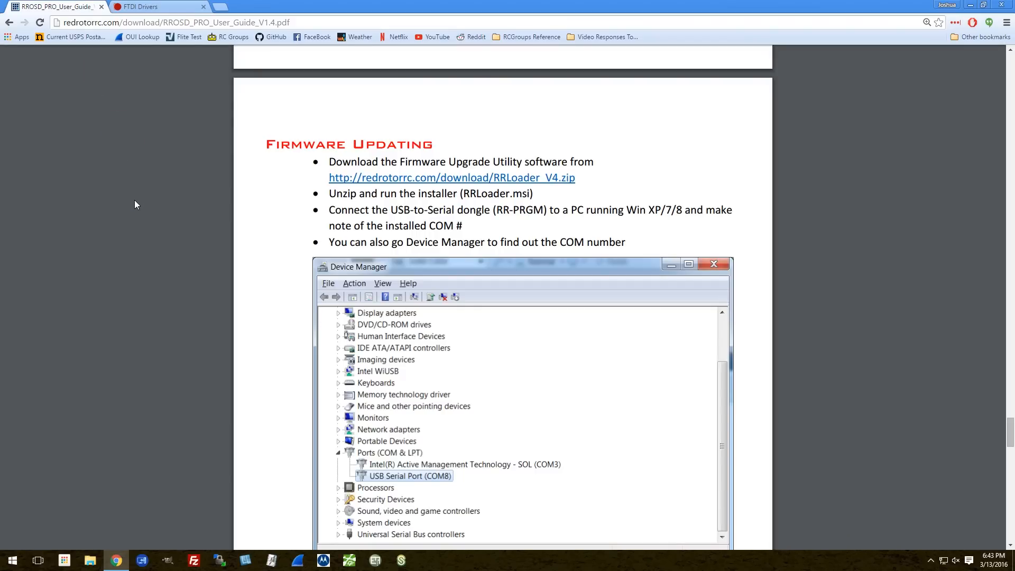
# Step: Launch Device Manager via a 'hardw' search and check the USB Serial Port under Ports (COM & LPT)
pyautogui.click(13, 560)
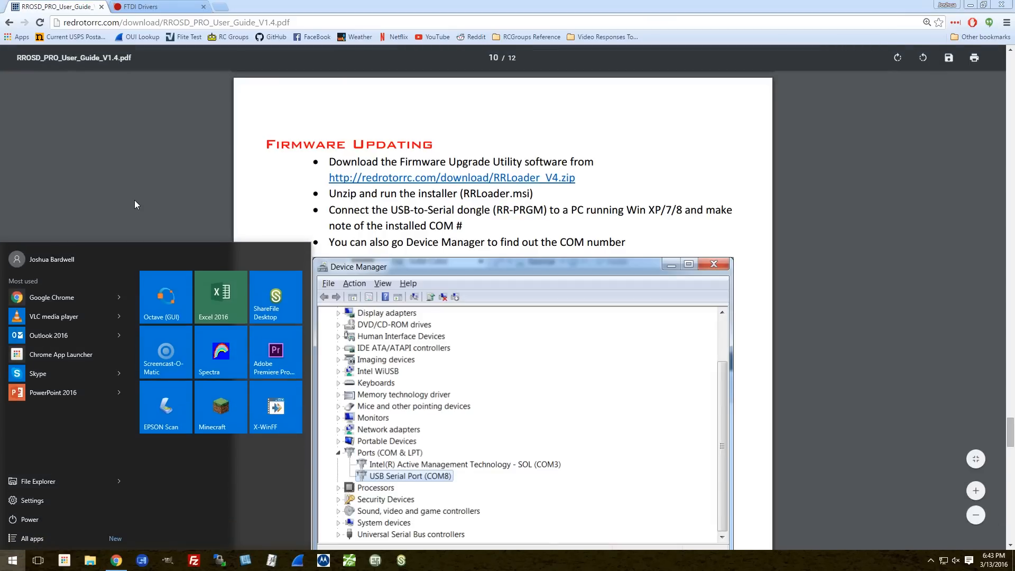
pyautogui.write('hardw')
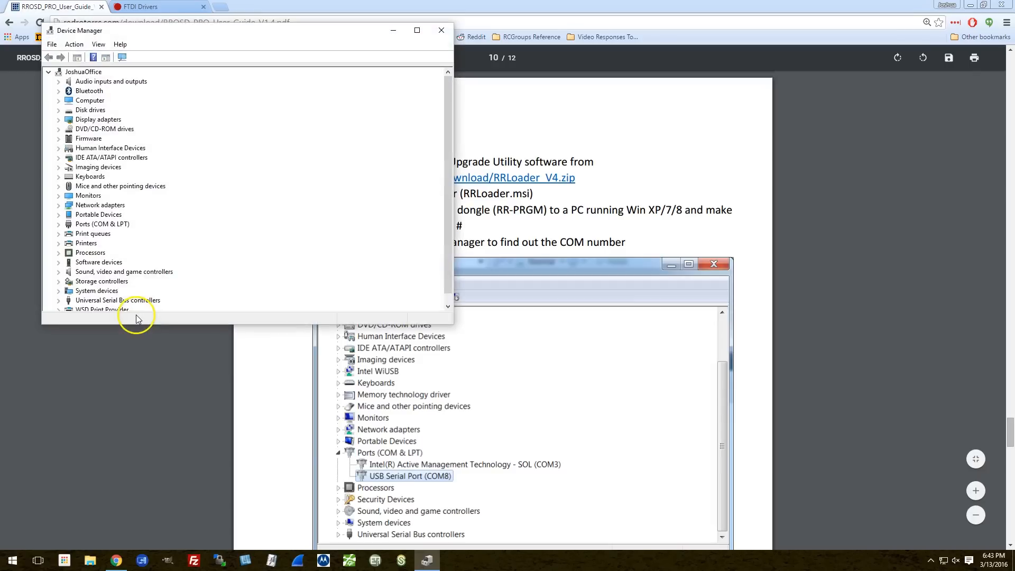
pyautogui.moveTo(108, 224)
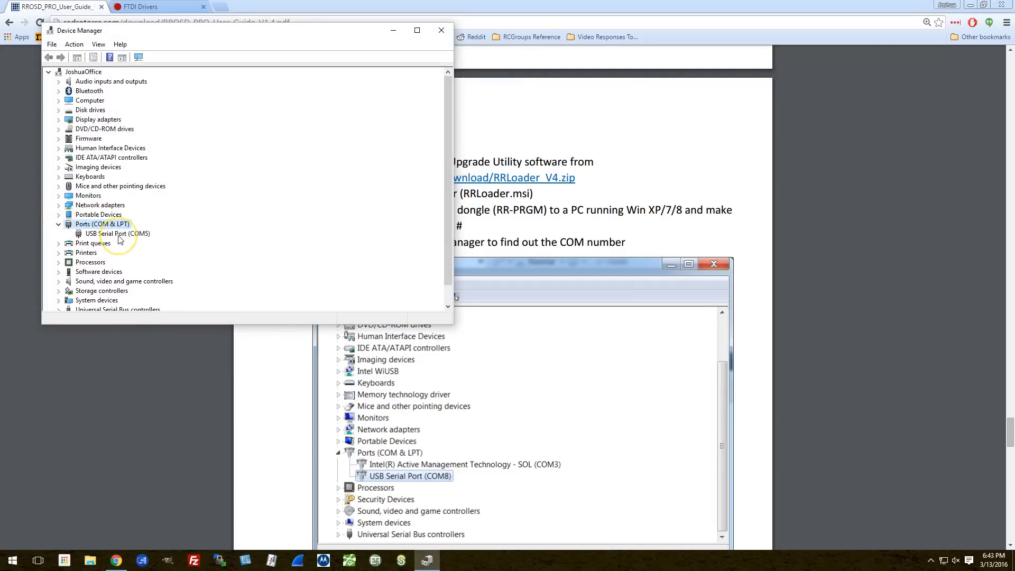
pyautogui.click(122, 232)
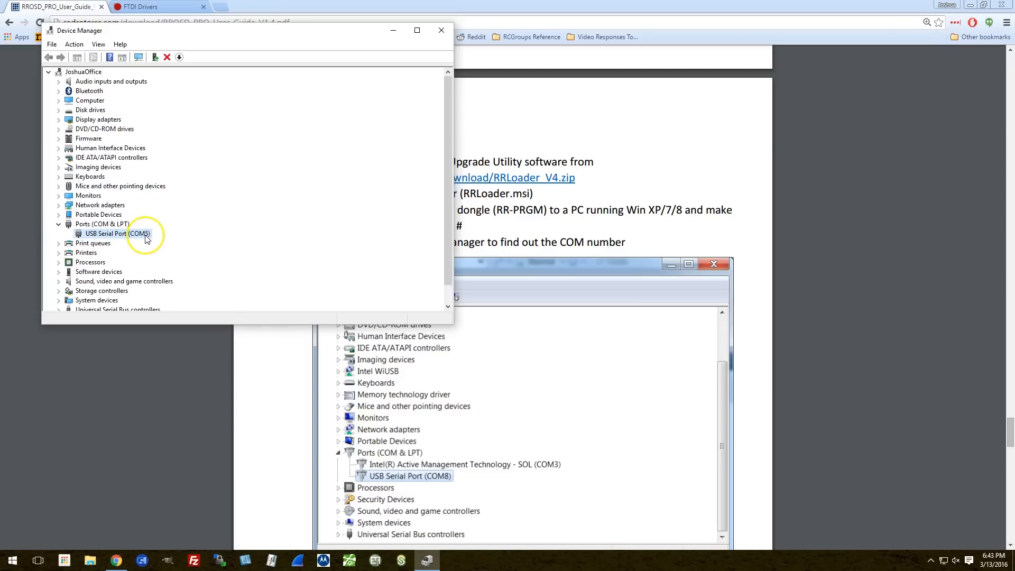
pyautogui.click(442, 29)
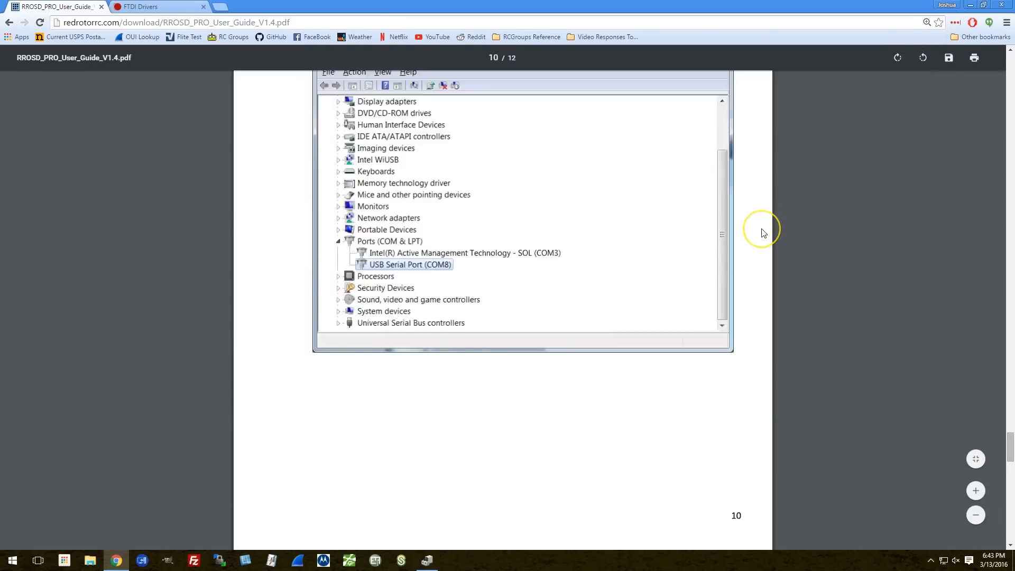
# Step: Scroll the guide down to the 'Launch the RR Loader shortcut' step on page 11
pyautogui.scroll(-3)
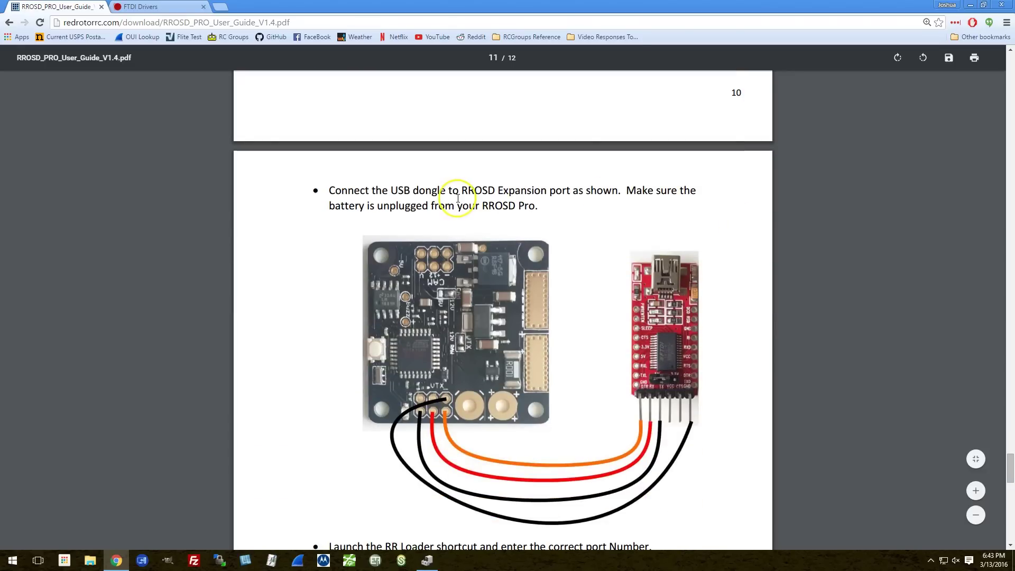
pyautogui.scroll(-3)
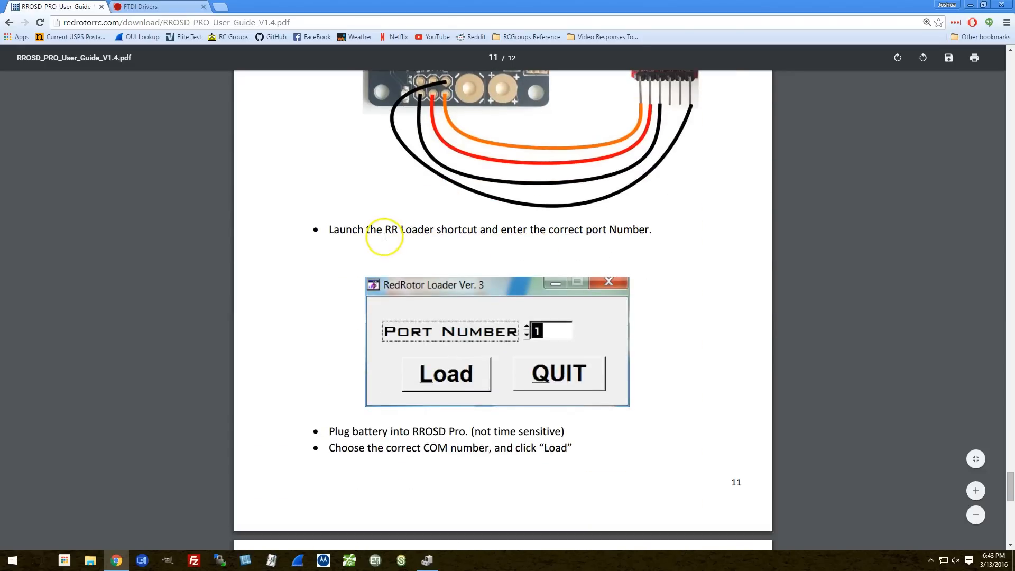
pyautogui.moveTo(522, 231)
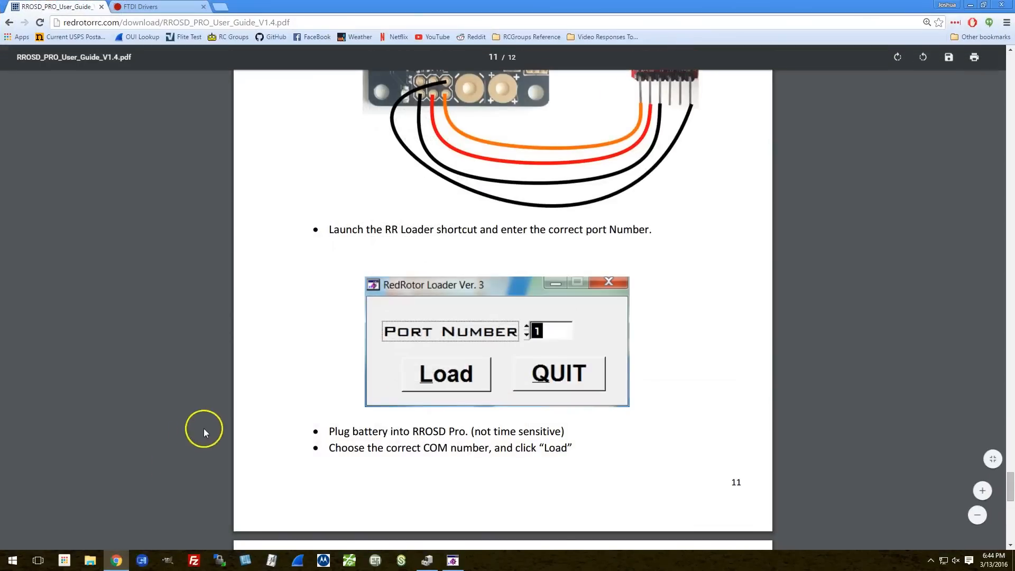
pyautogui.moveTo(217, 380)
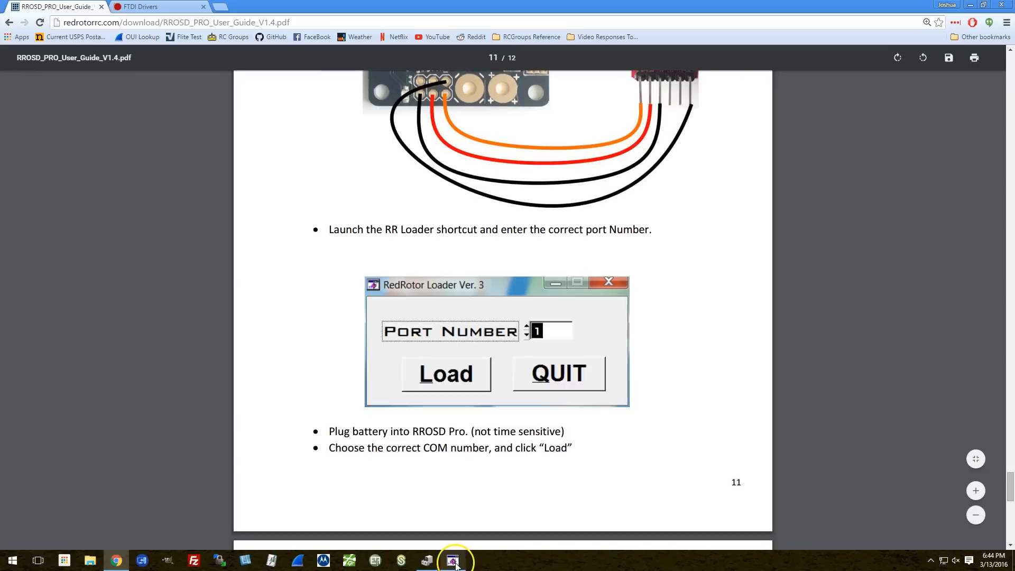
# Step: Load the firmware through port 5 in RedRotor FW V4.0 Loader and dismiss the success message
pyautogui.click(452, 560)
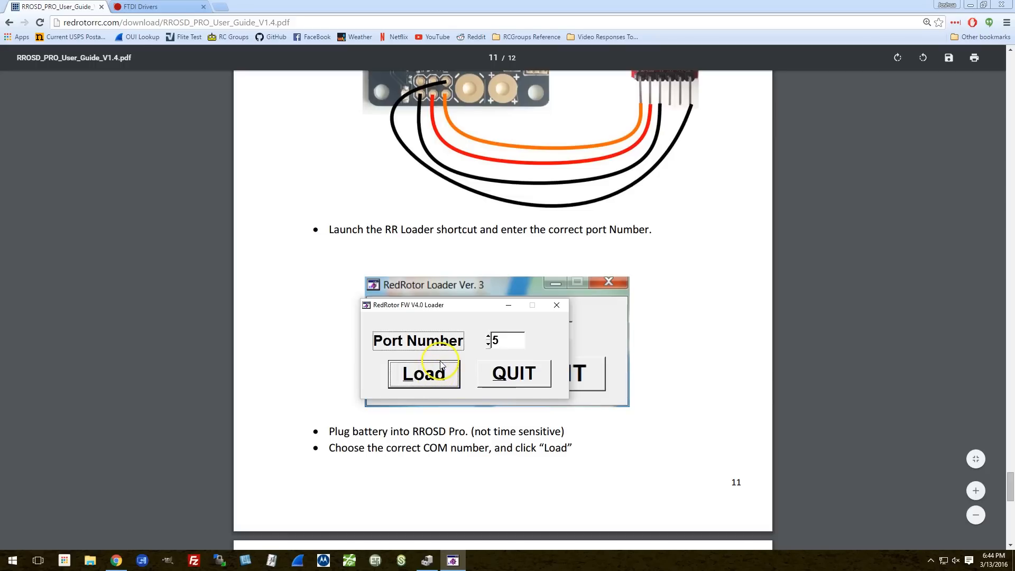
pyautogui.moveTo(316, 317)
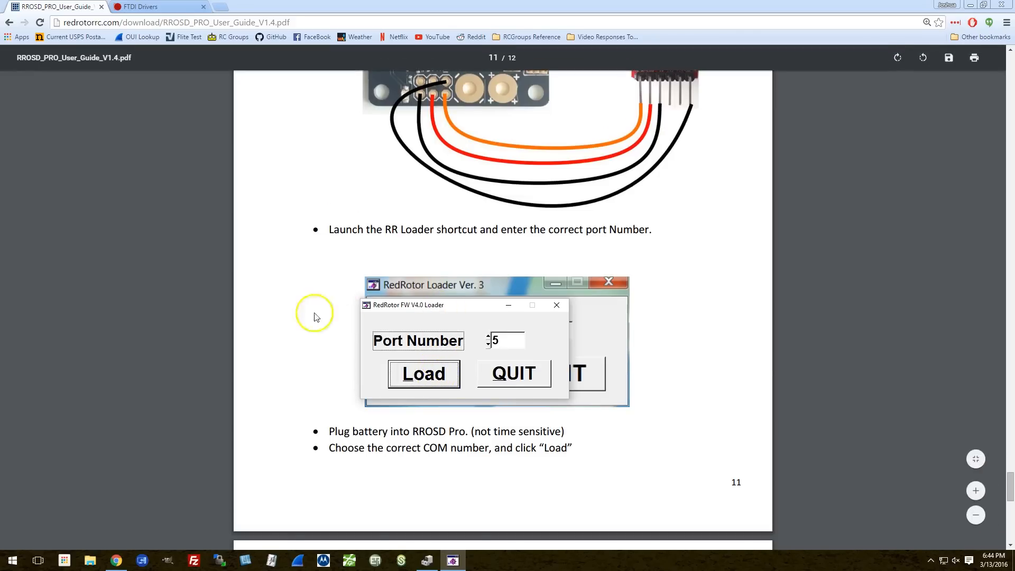
pyautogui.click(423, 374)
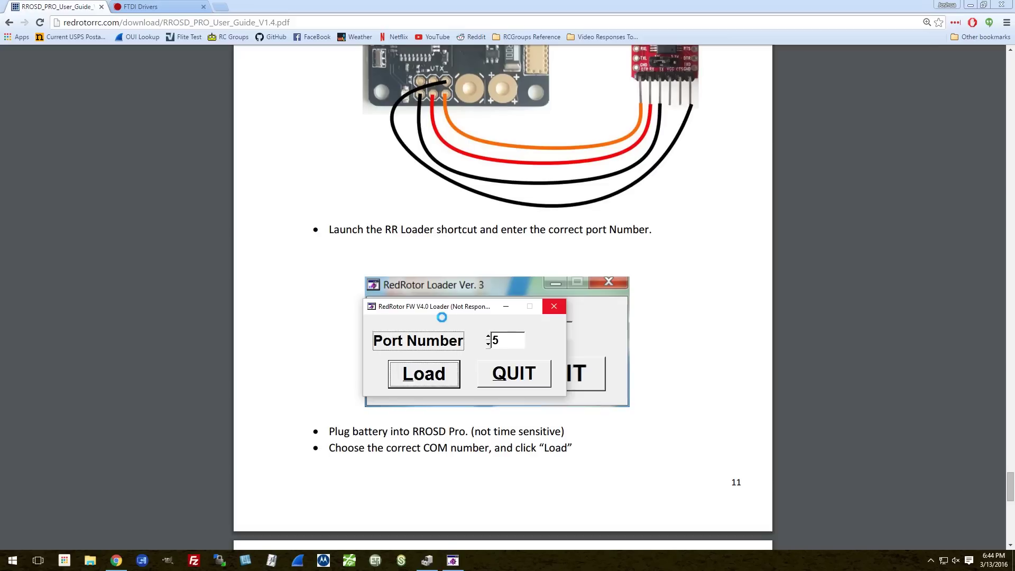
pyautogui.click(423, 374)
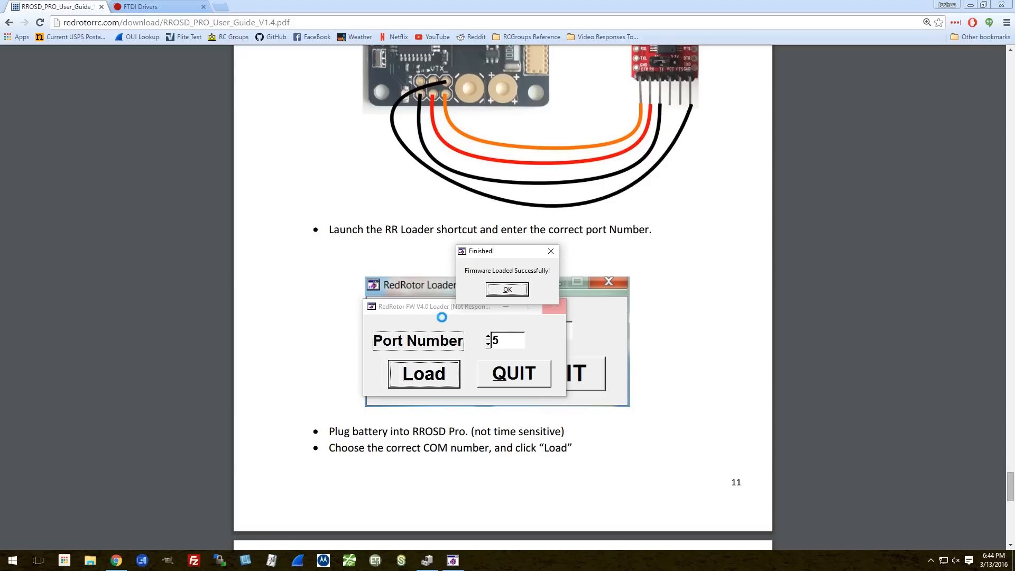
pyautogui.click(507, 288)
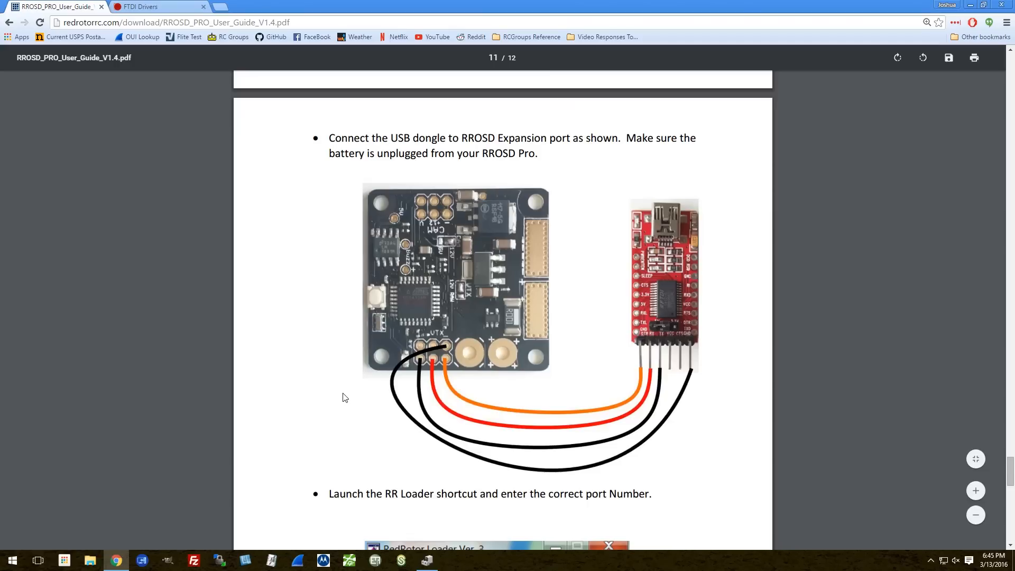
pyautogui.moveTo(292, 395)
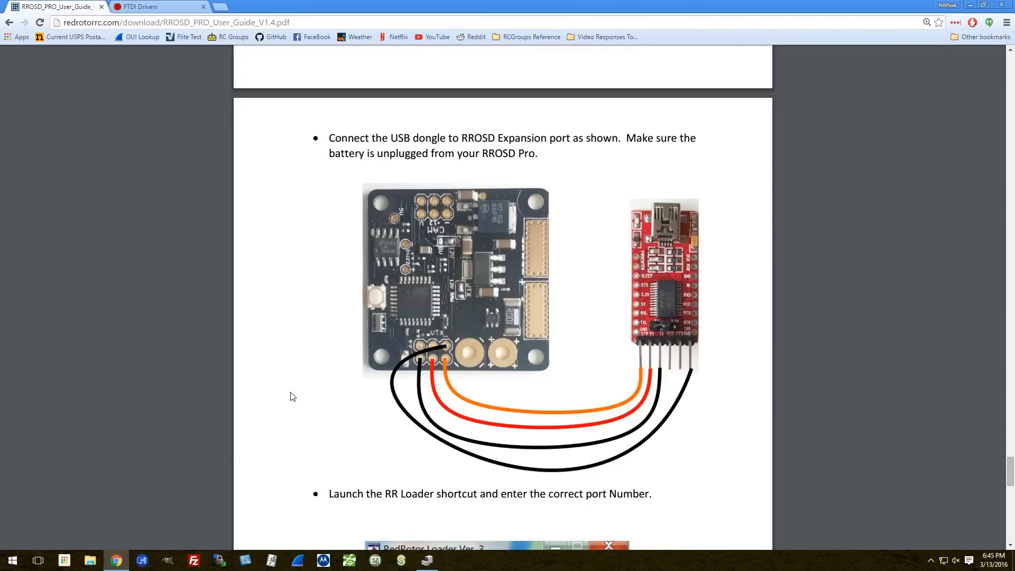
pyautogui.moveTo(435, 410)
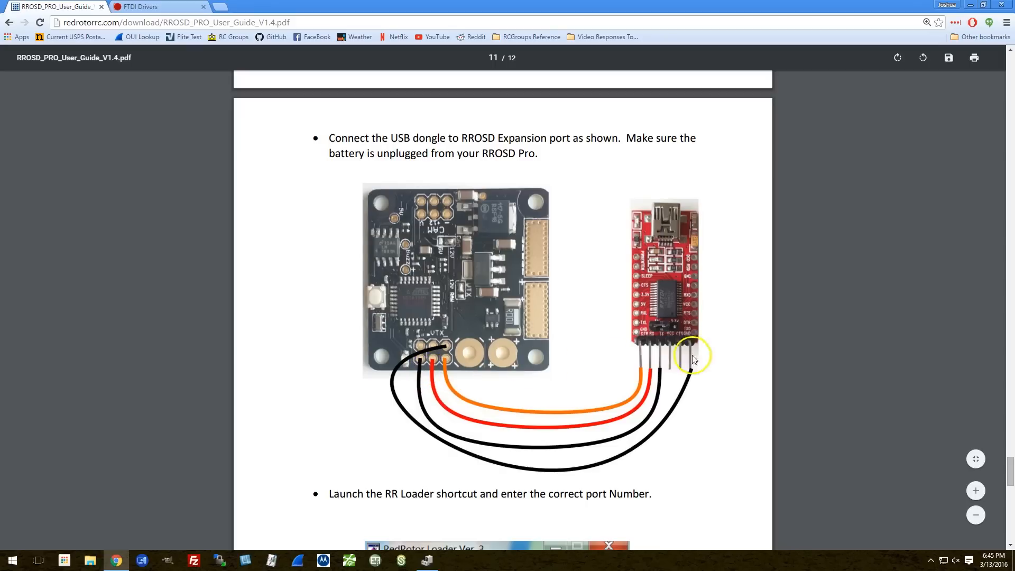
pyautogui.moveTo(674, 386)
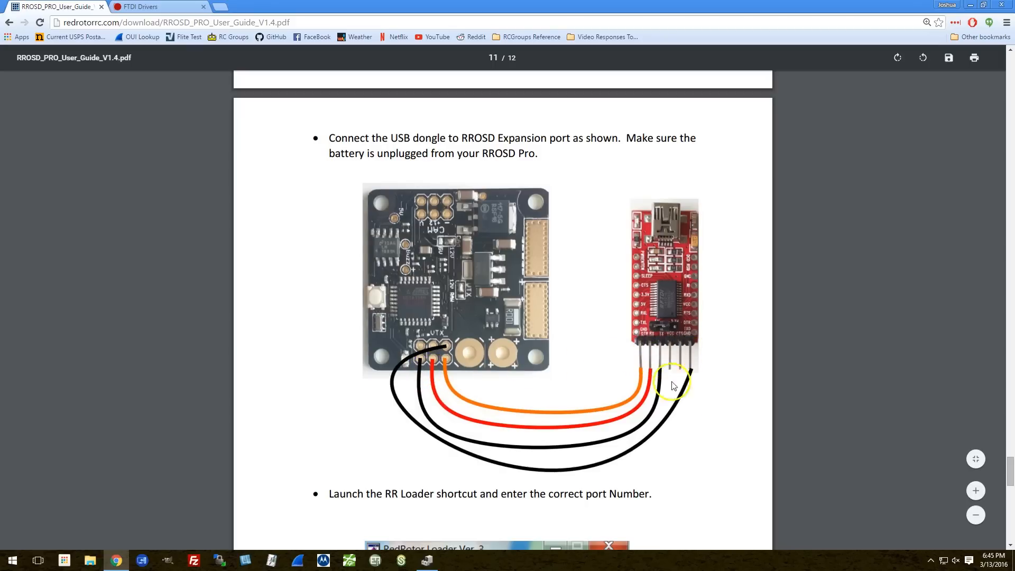
pyautogui.moveTo(684, 387)
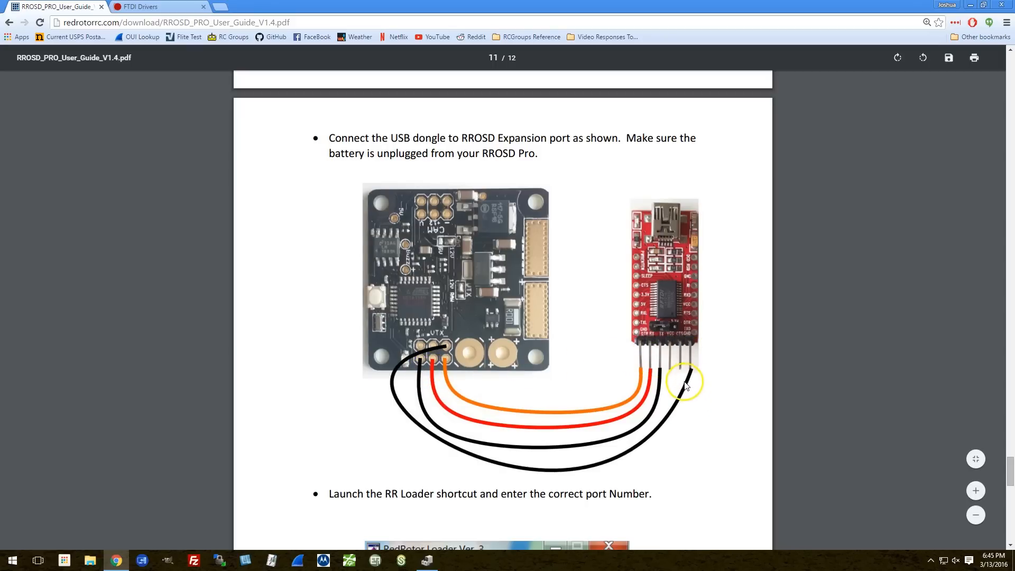
pyautogui.moveTo(397, 395)
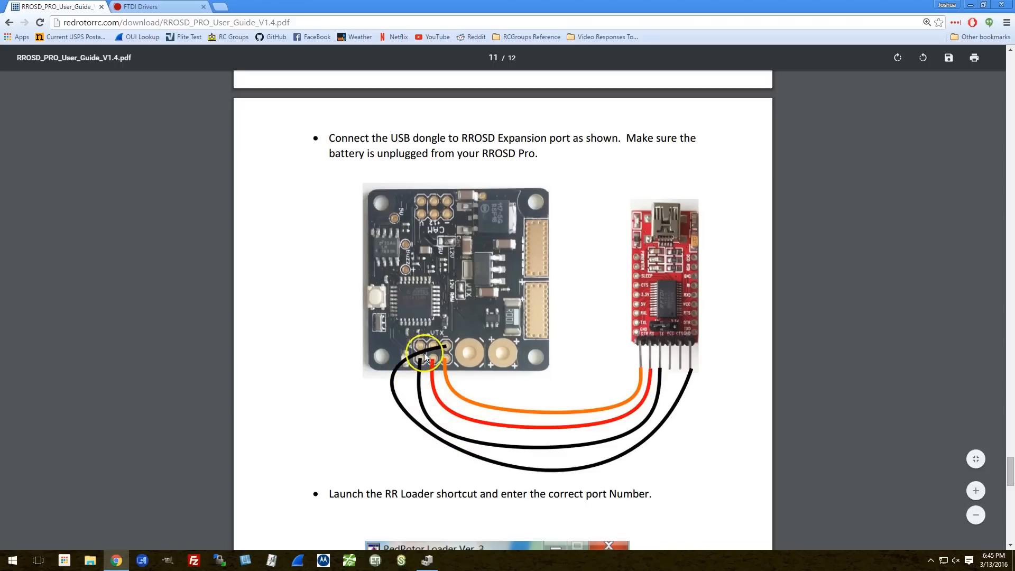
pyautogui.moveTo(629, 392)
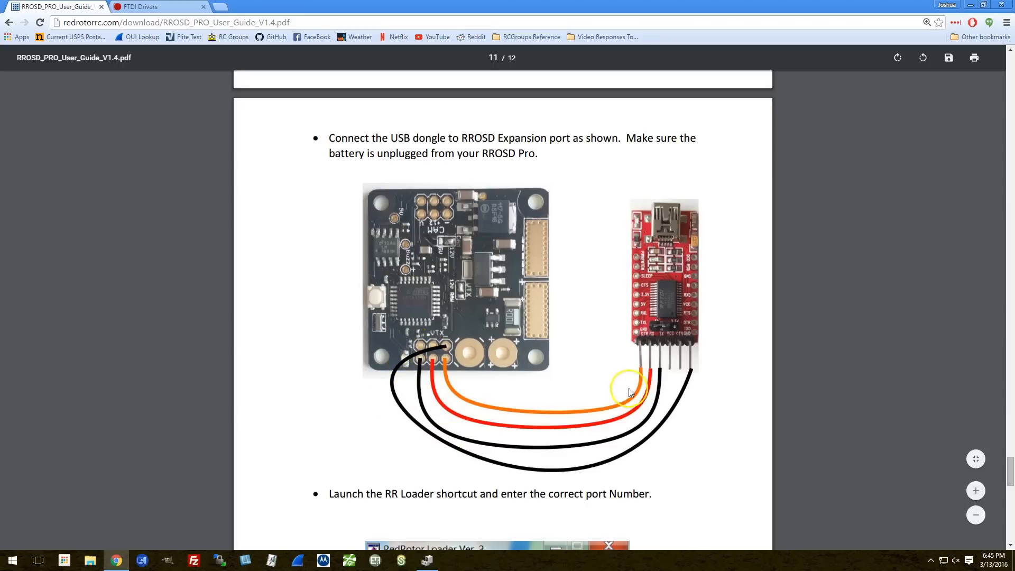
pyautogui.moveTo(417, 387)
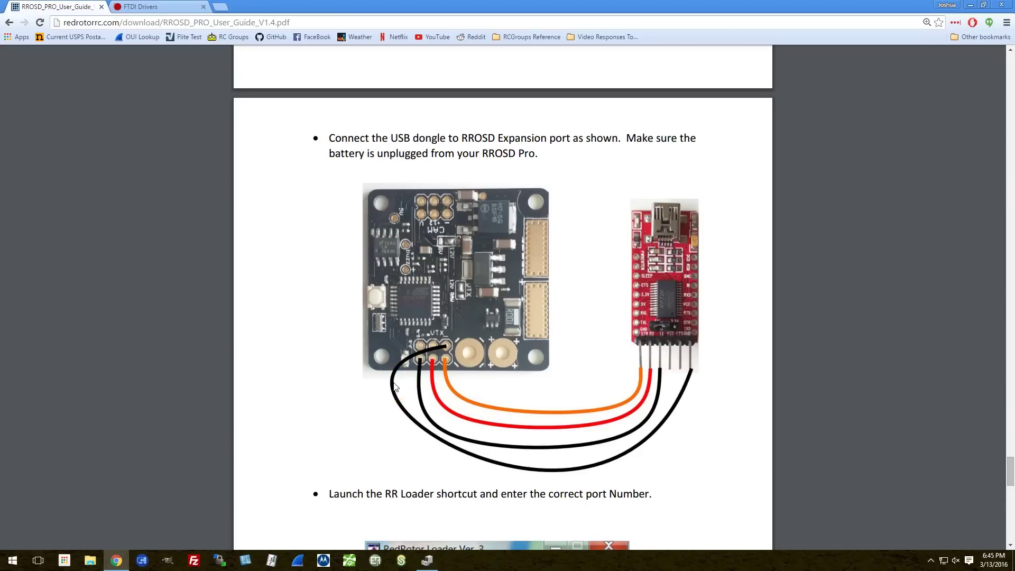
# Step: Scroll down to the 'Plug battery' and 'Choose the correct COM number' bullets
pyautogui.scroll(-3)
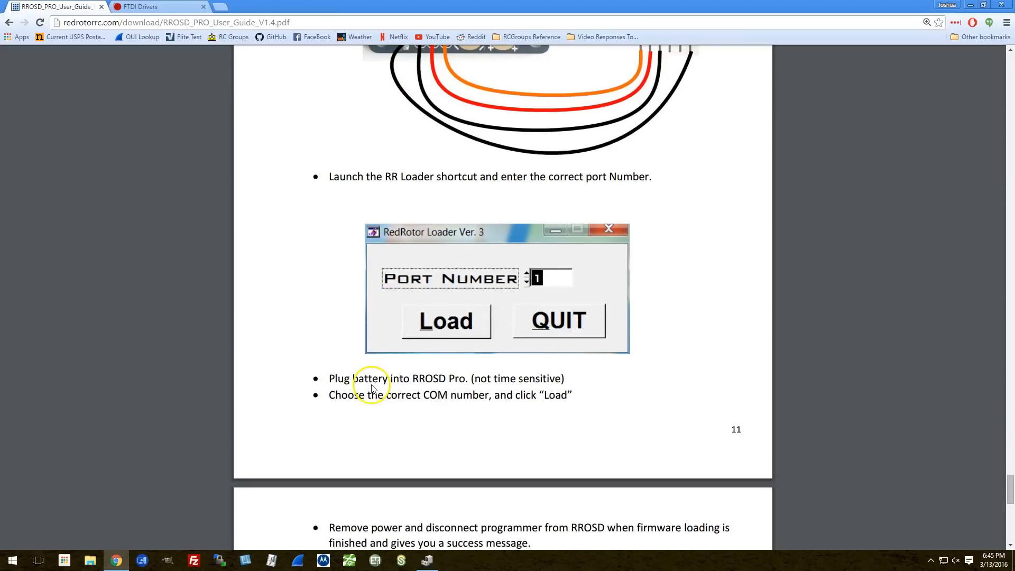
pyautogui.moveTo(341, 293)
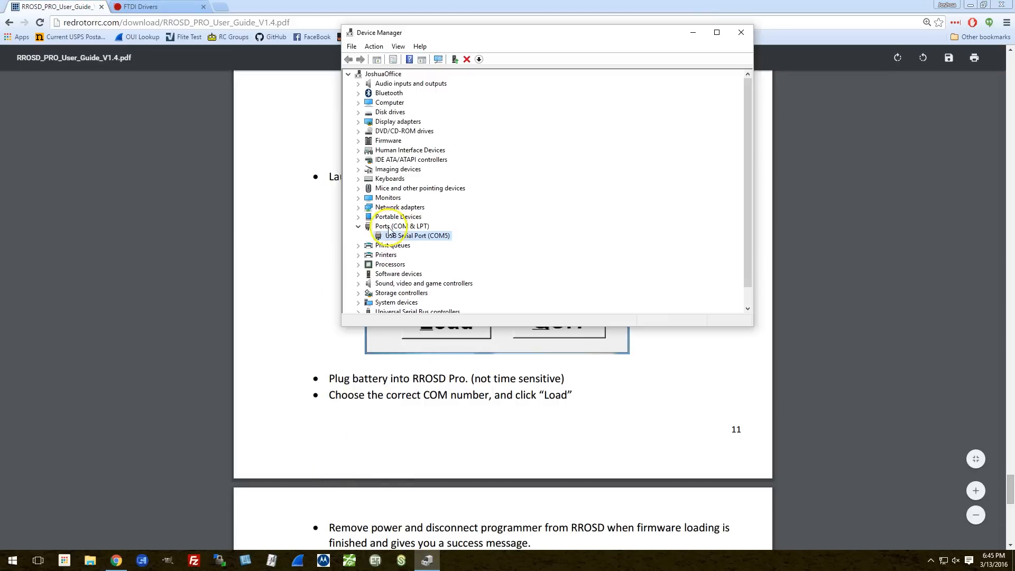
pyautogui.click(414, 235)
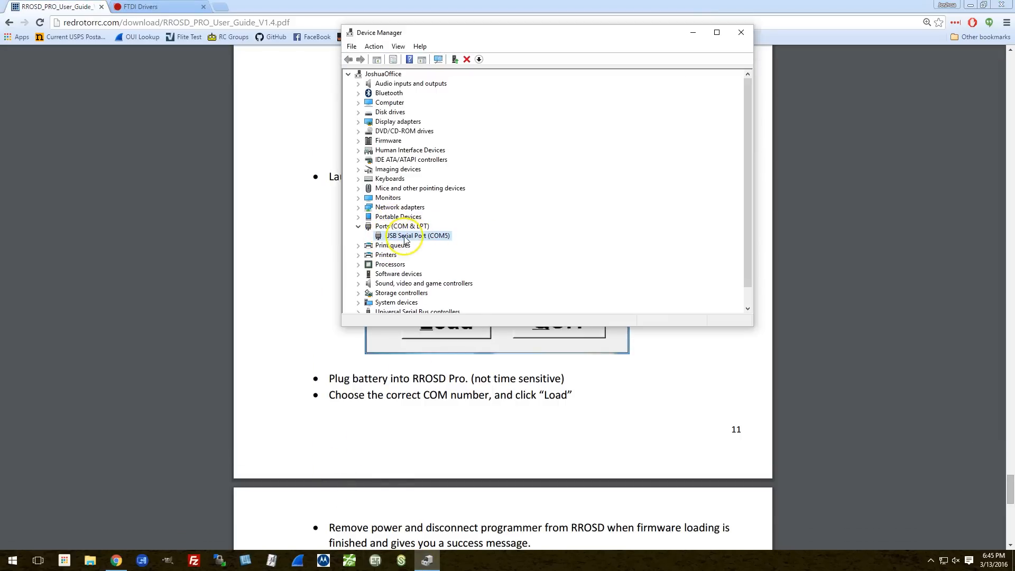
pyautogui.doubleClick(411, 235)
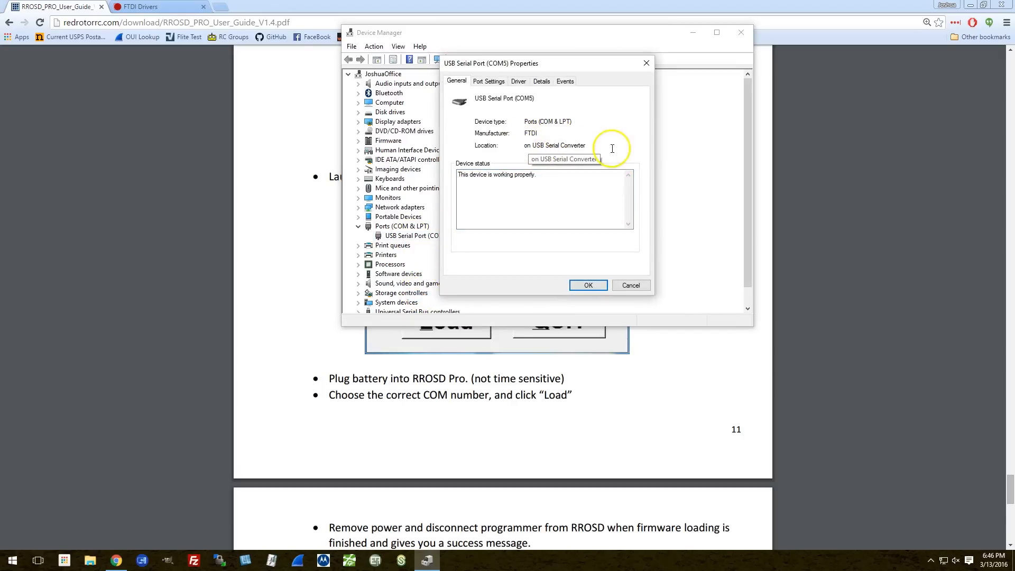
pyautogui.click(646, 62)
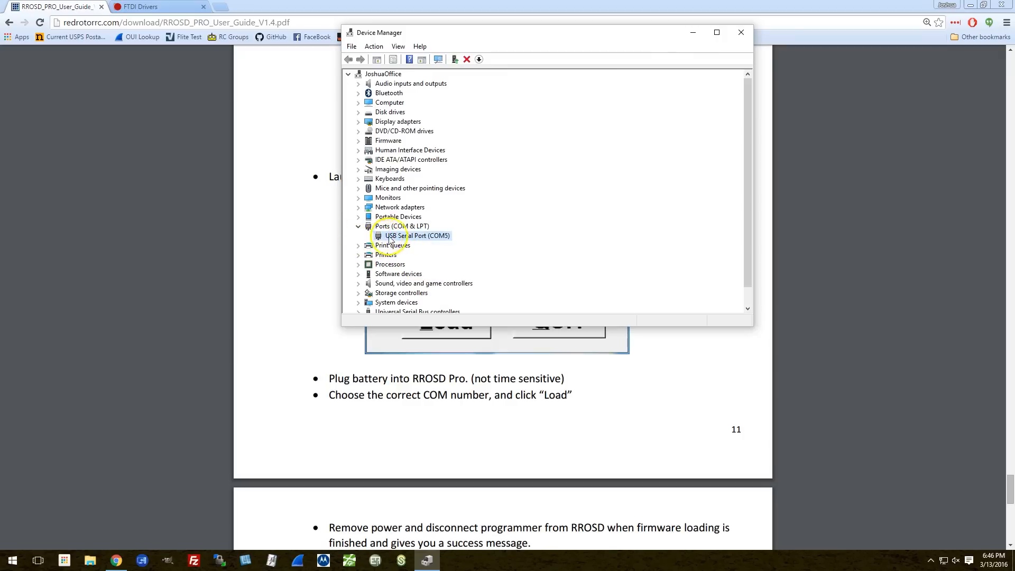
pyautogui.moveTo(467, 233)
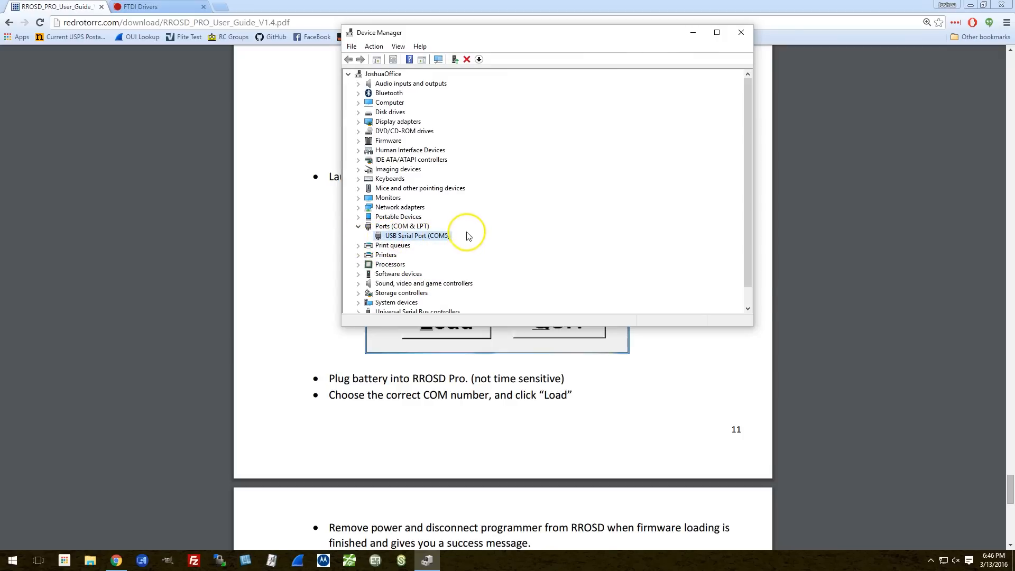
# Step: Bring the PDF user guide back to the front over Device Manager, showing page 11's RR Loader steps
pyautogui.click(740, 31)
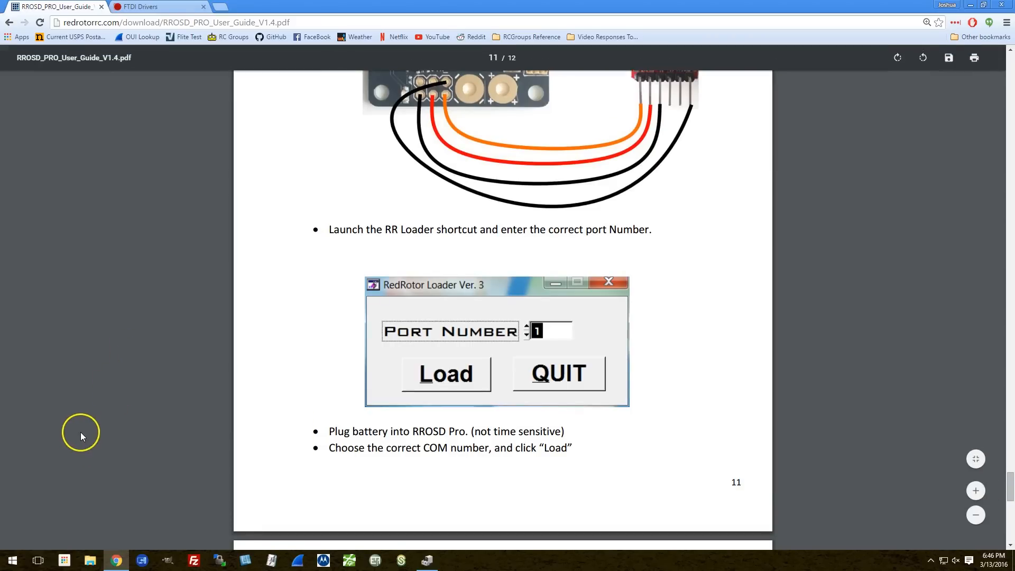
pyautogui.moveTo(34, 513)
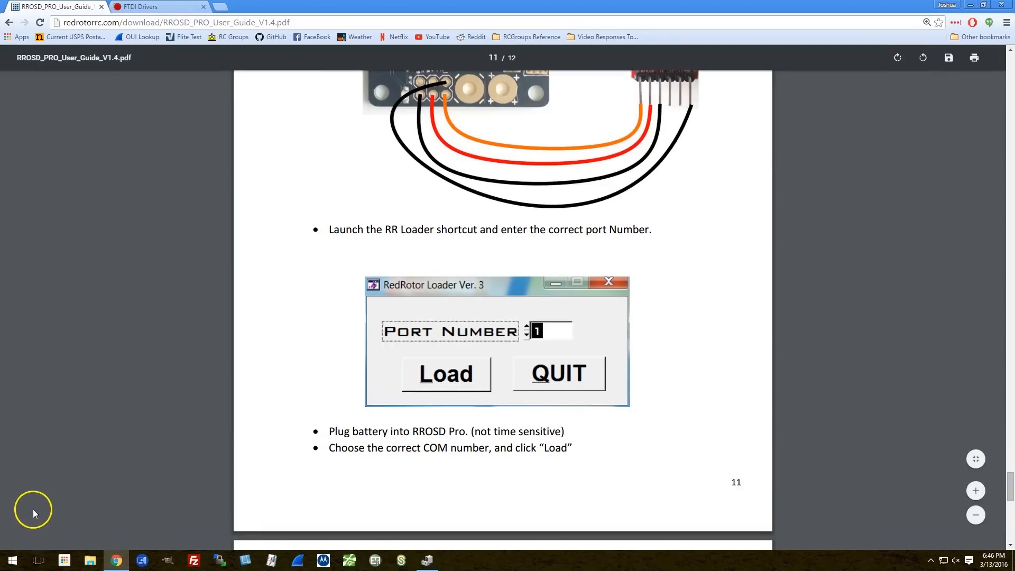